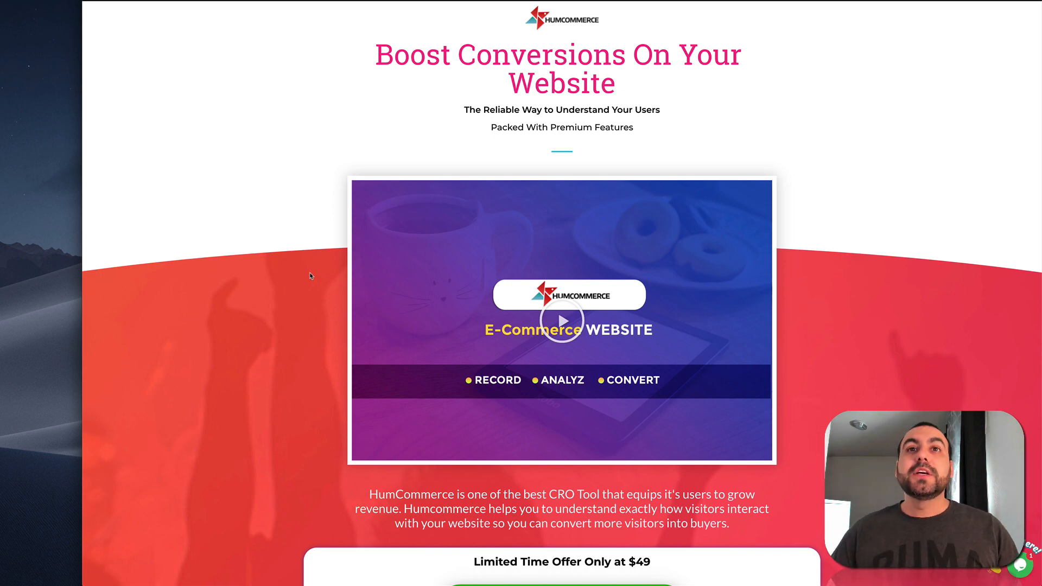
- Scroll the deal page past the $49 Buy Now offer to the feature list and global rating
scroll("down", 3)
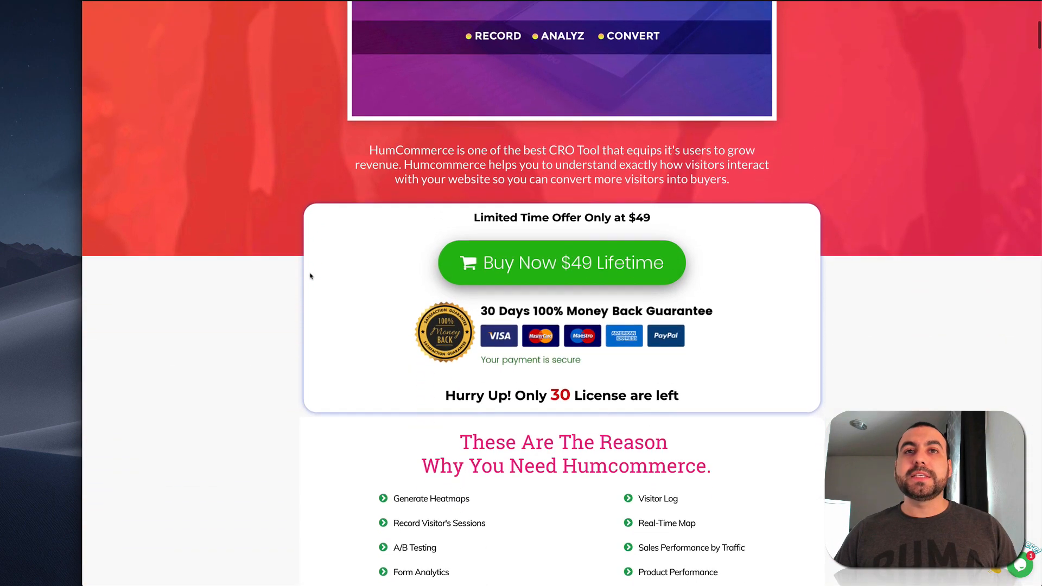
scroll("down", 3)
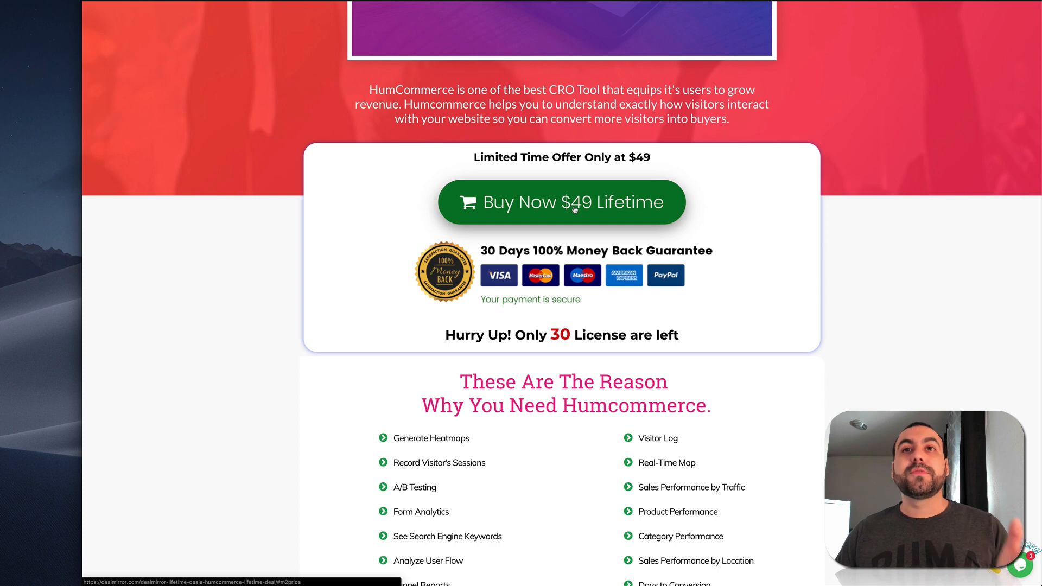
scroll("down", 3)
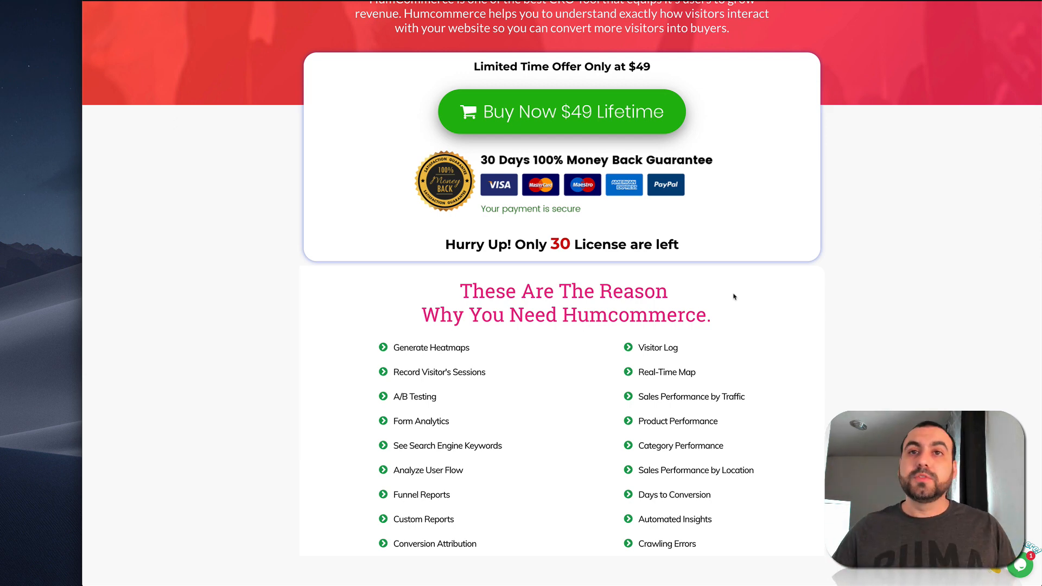
scroll("down", 3)
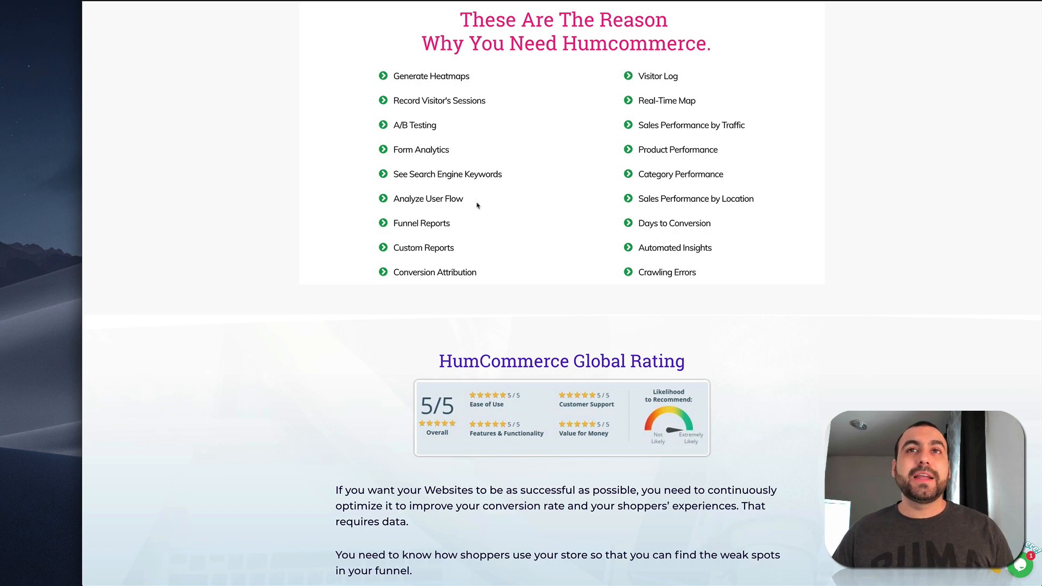
- Scroll past tracking features, competitor prices and reviews to the $49/$245/$147 pricing table
scroll("down", 3)
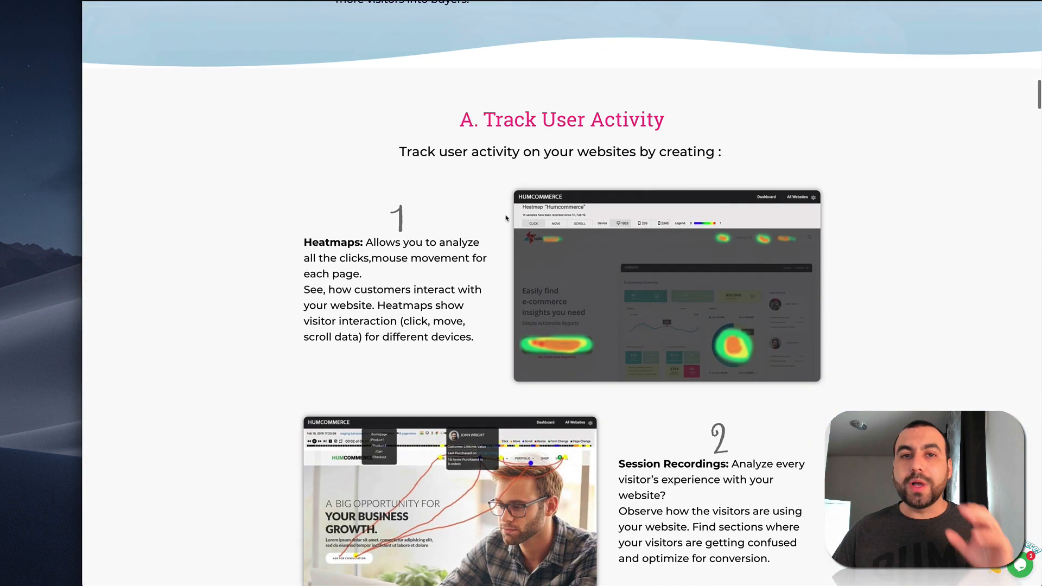
scroll("down", 3)
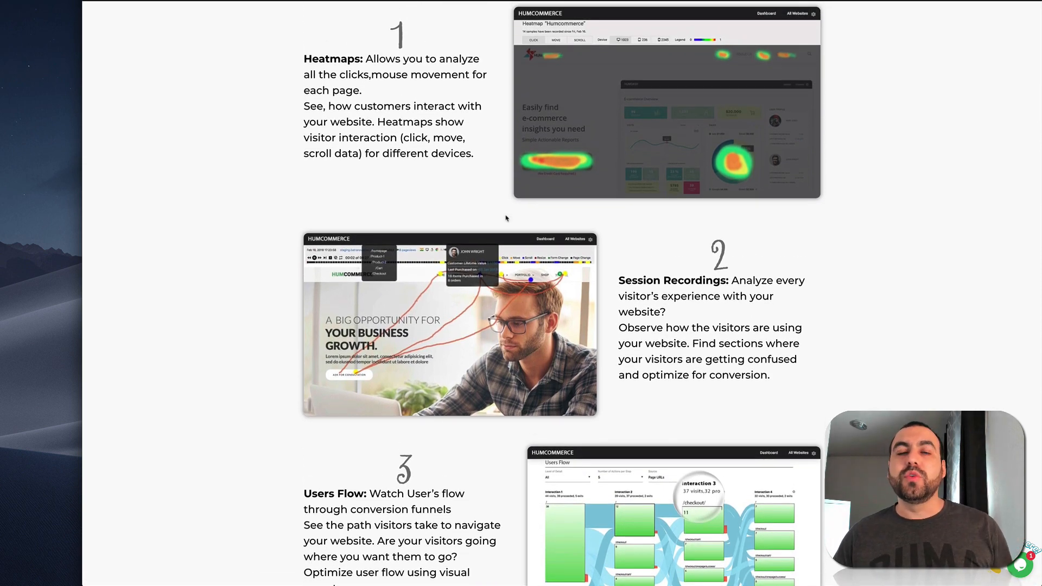
scroll("down", 3)
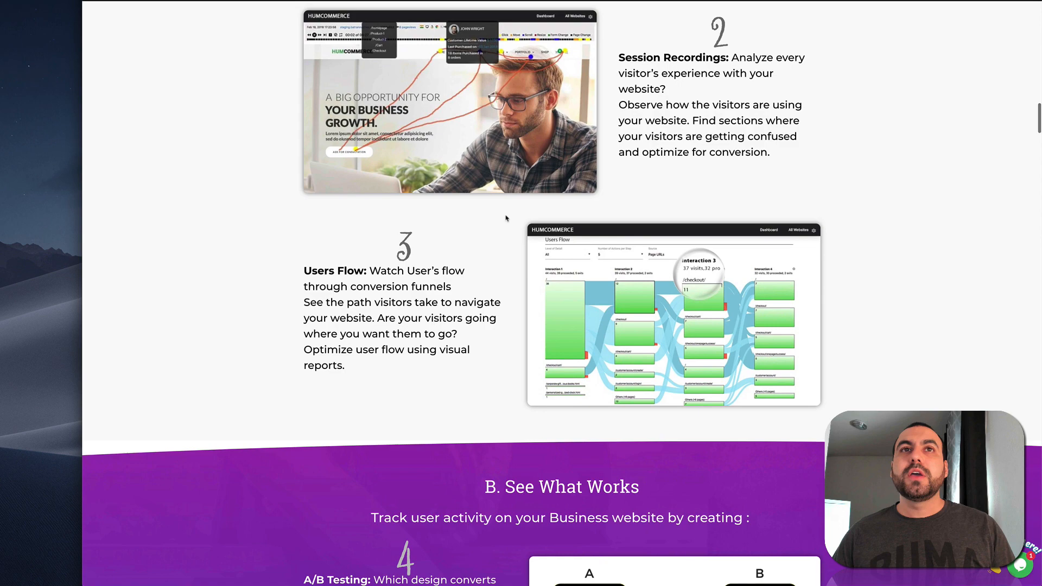
scroll("down", 3)
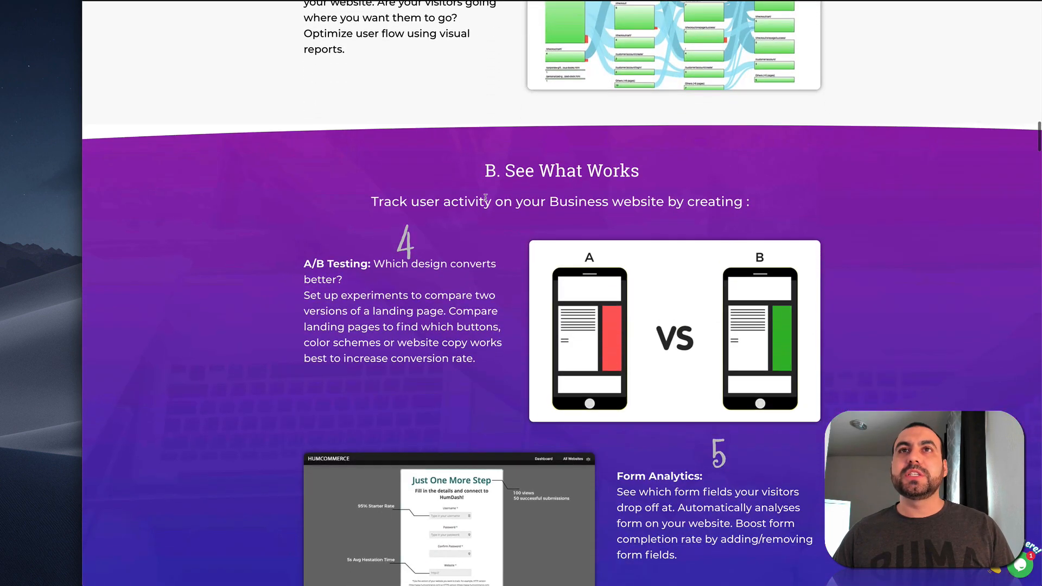
scroll("down", 3)
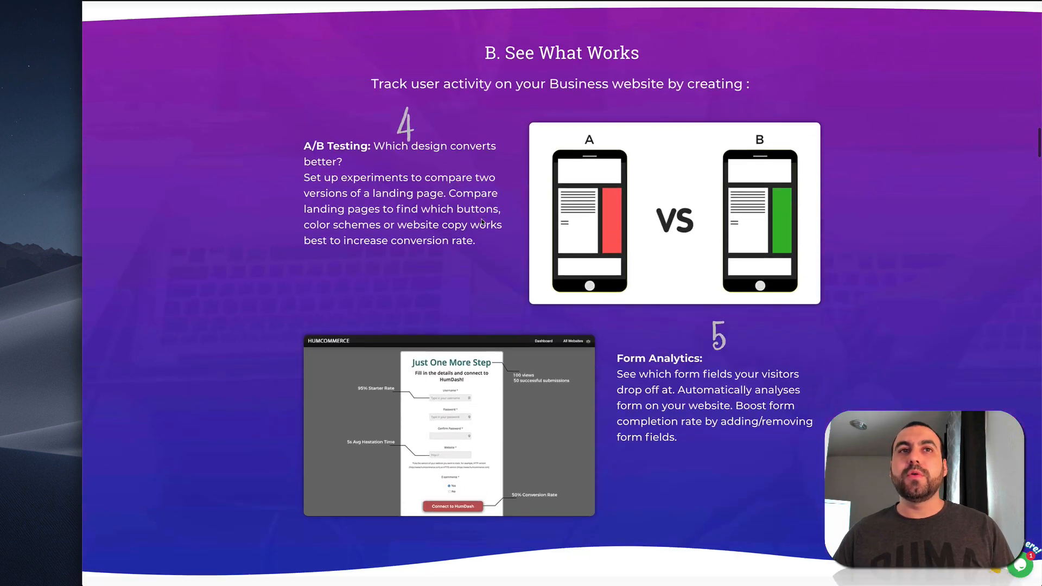
scroll("down", 3)
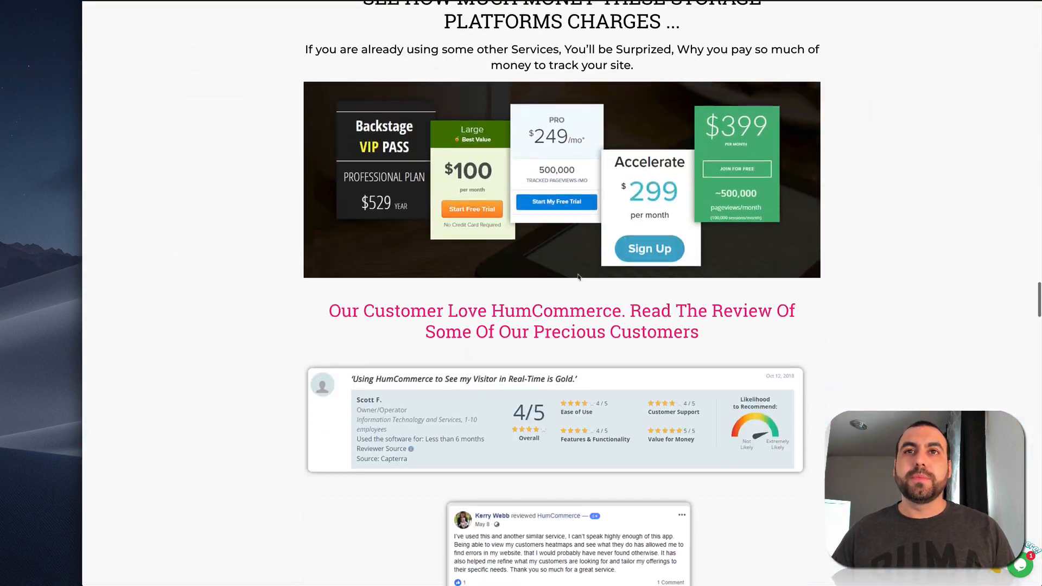
scroll("down", 3)
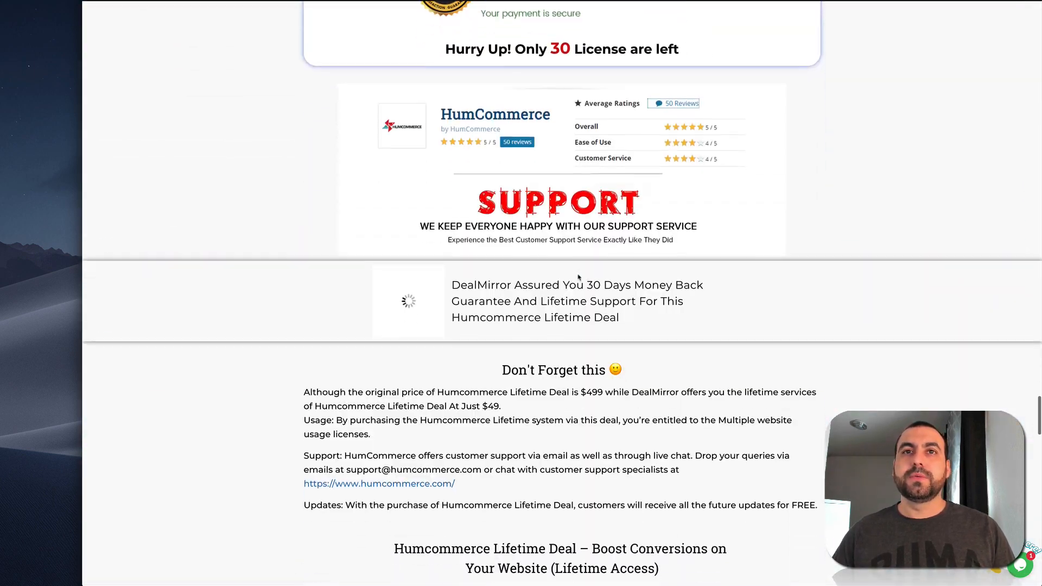
scroll("down", 3)
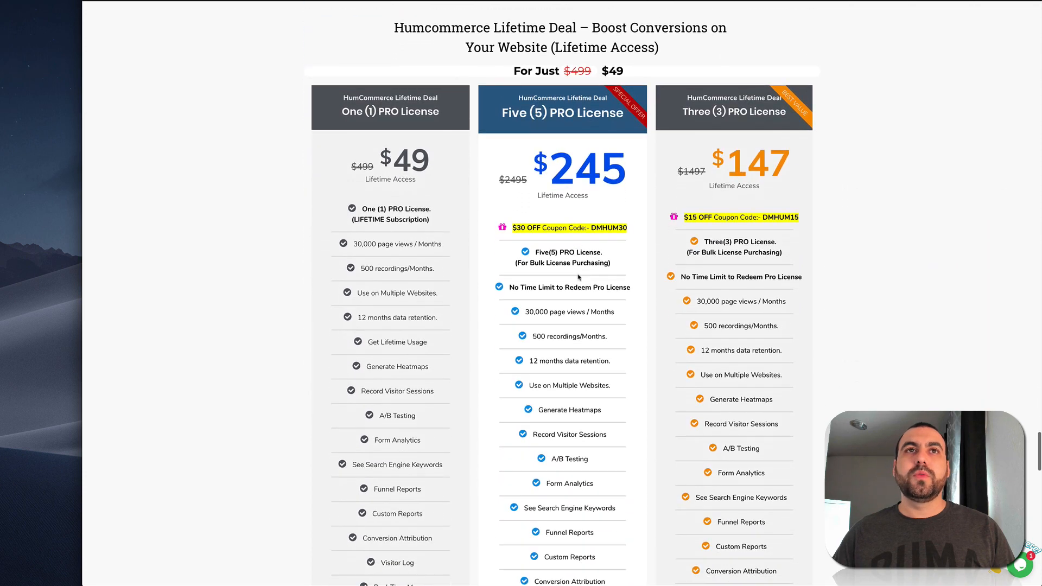
scroll("down", 3)
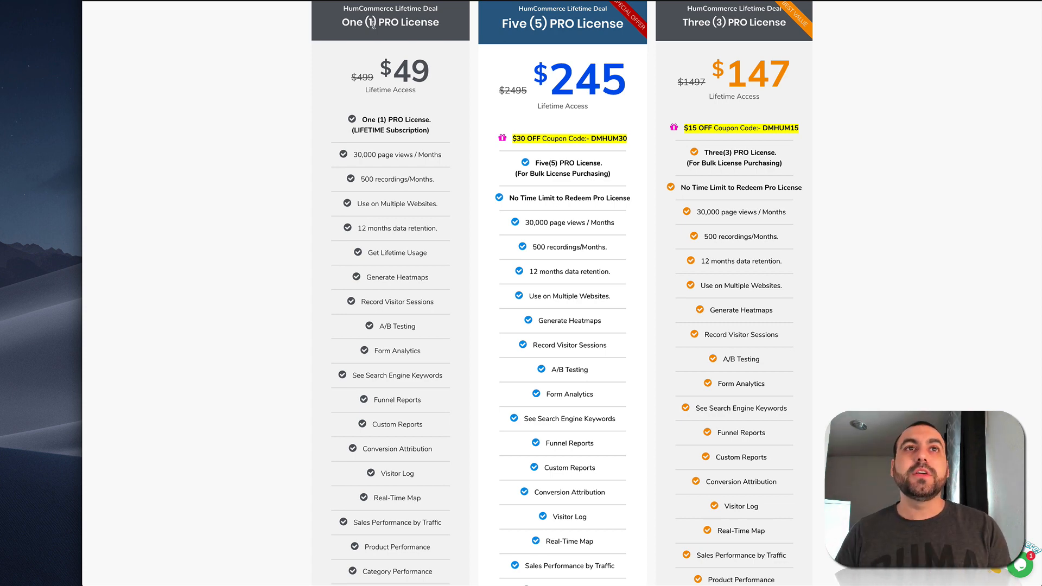
mouse_move(338, 164)
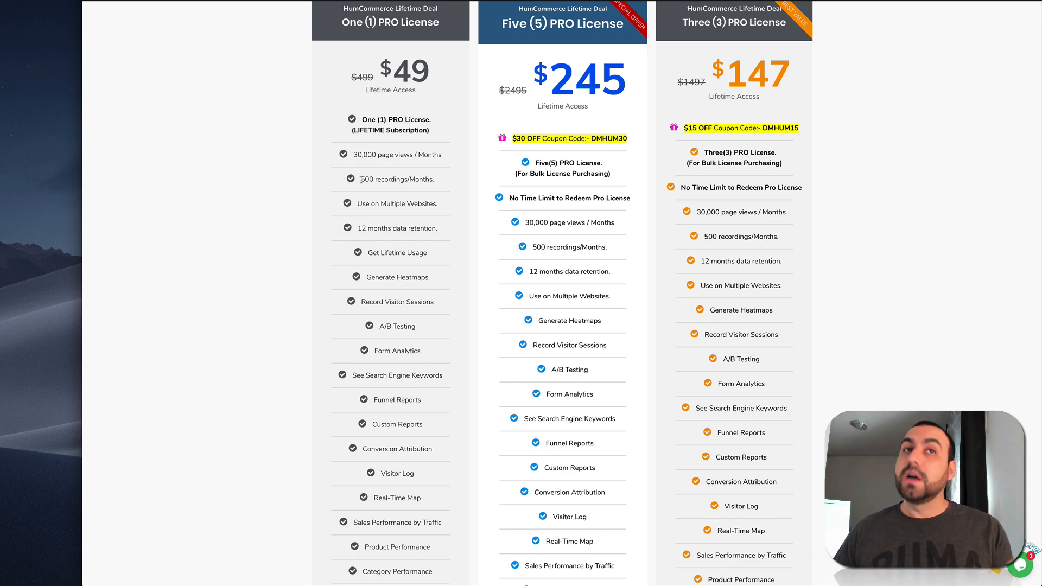
mouse_move(369, 215)
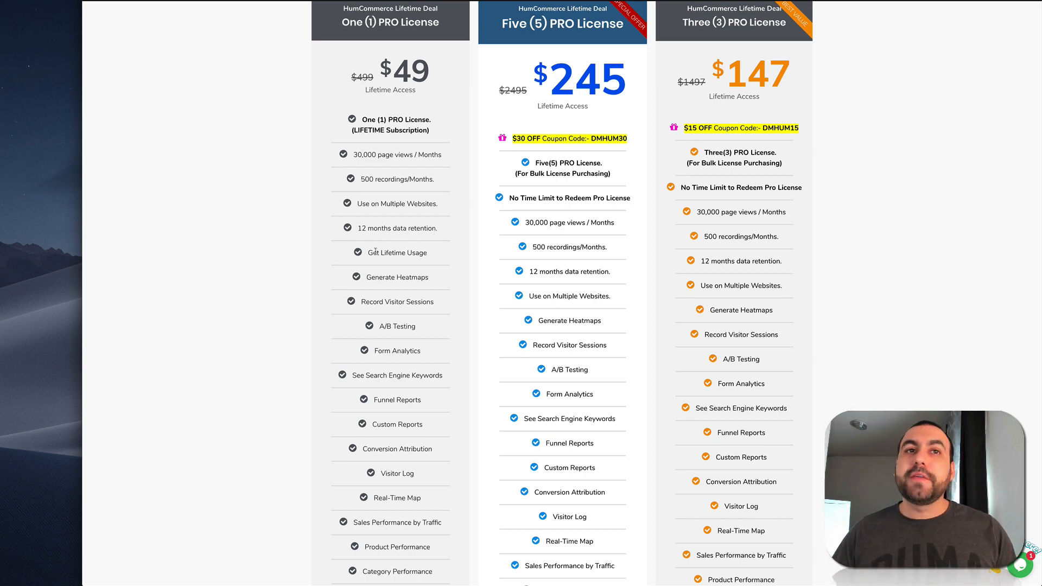
scroll("down", 3)
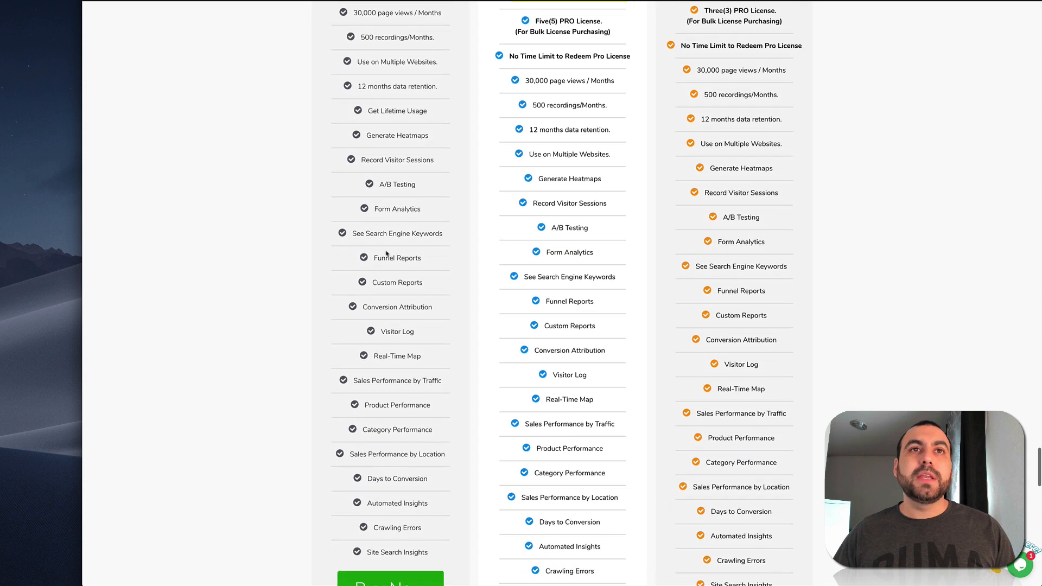
scroll("down", 3)
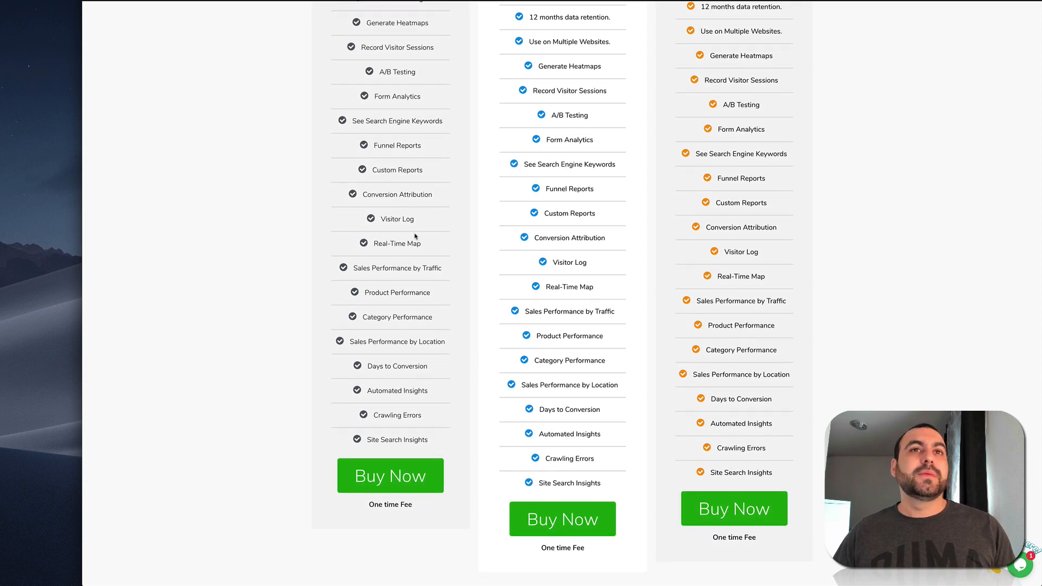
scroll("down", 3)
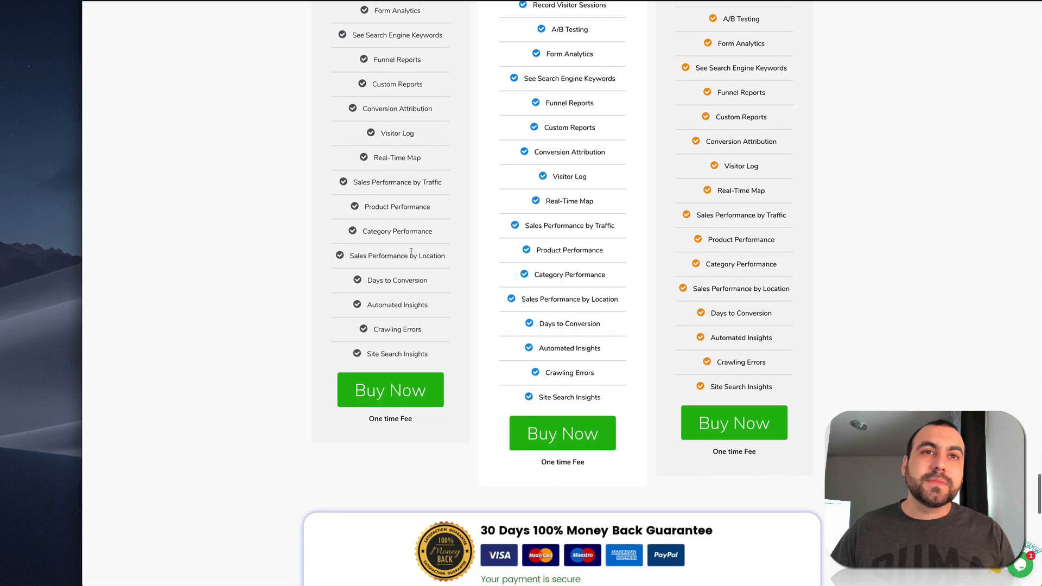
scroll("down", 3)
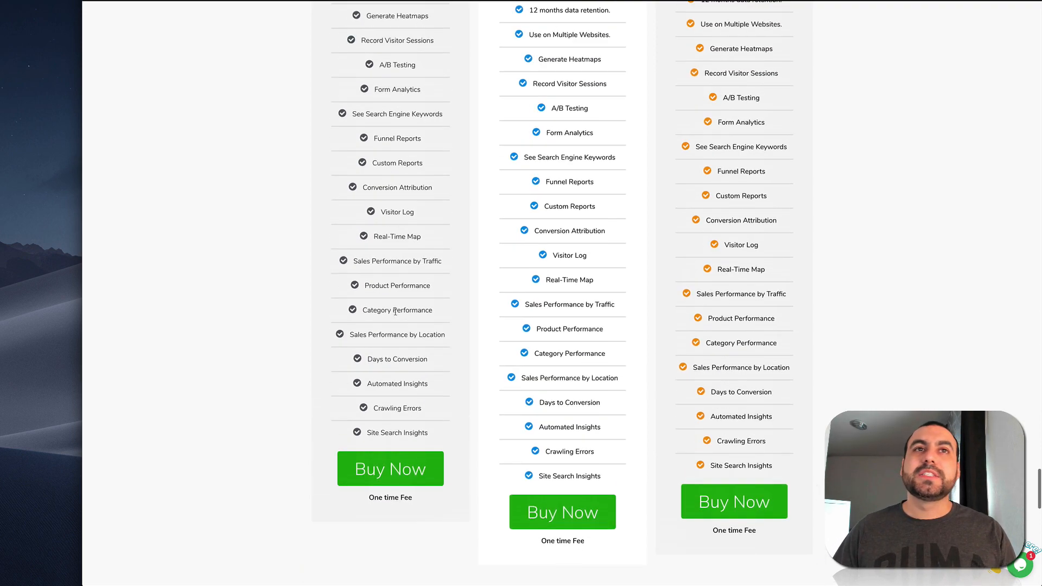
scroll("up", 3)
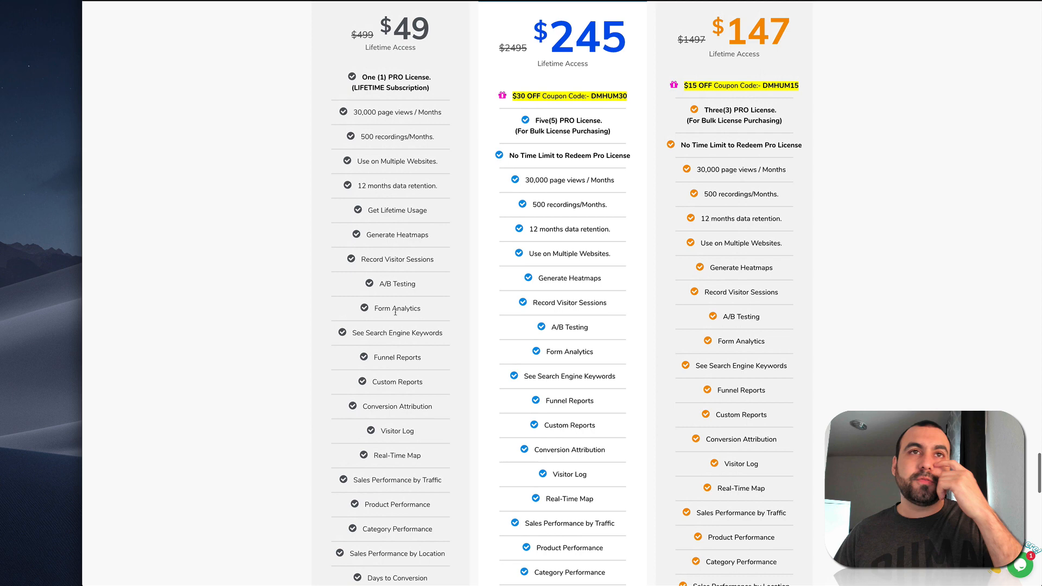
double_click(364, 112)
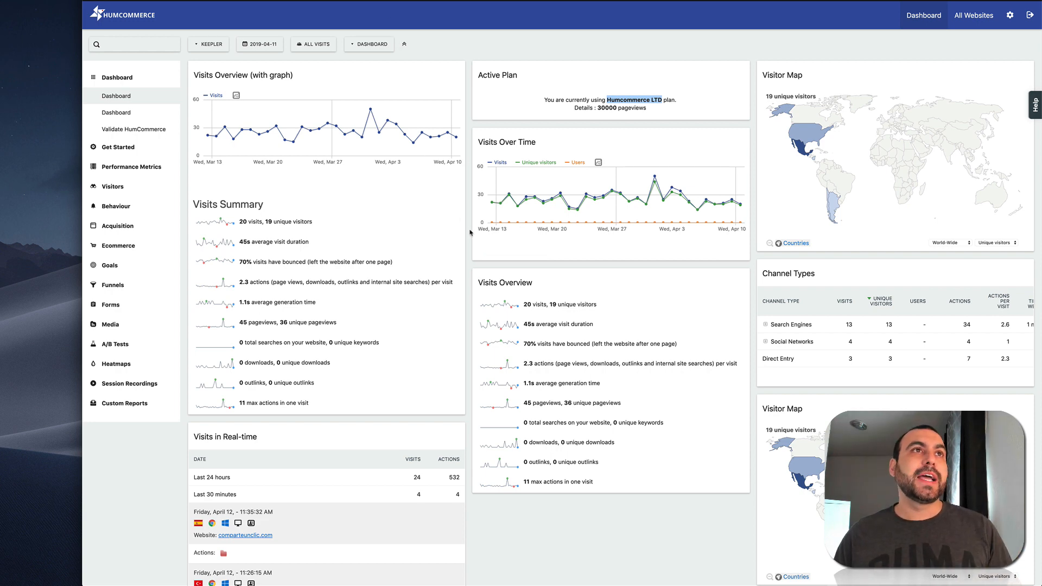
mouse_move(484, 237)
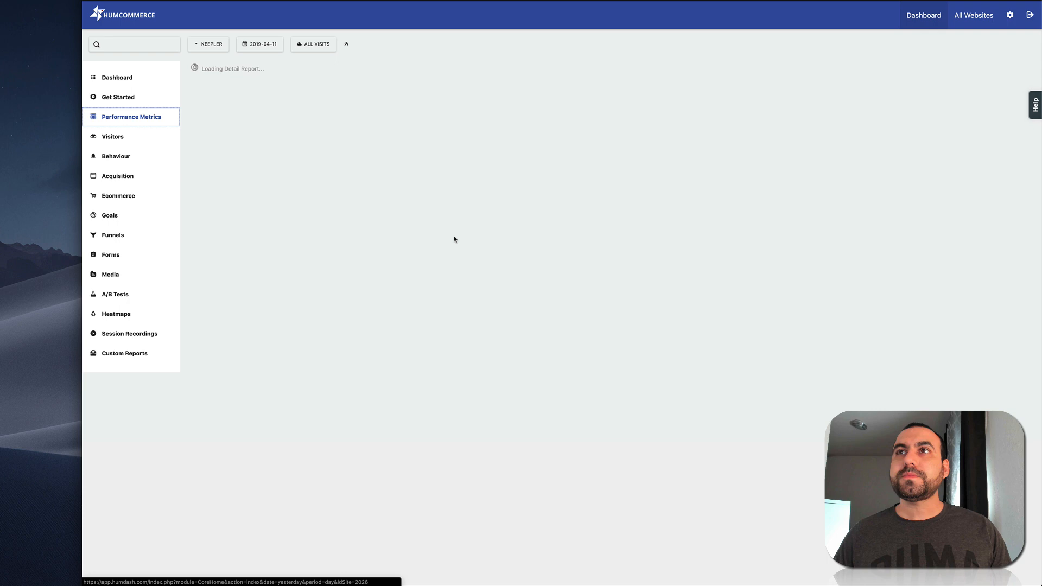
mouse_move(668, 292)
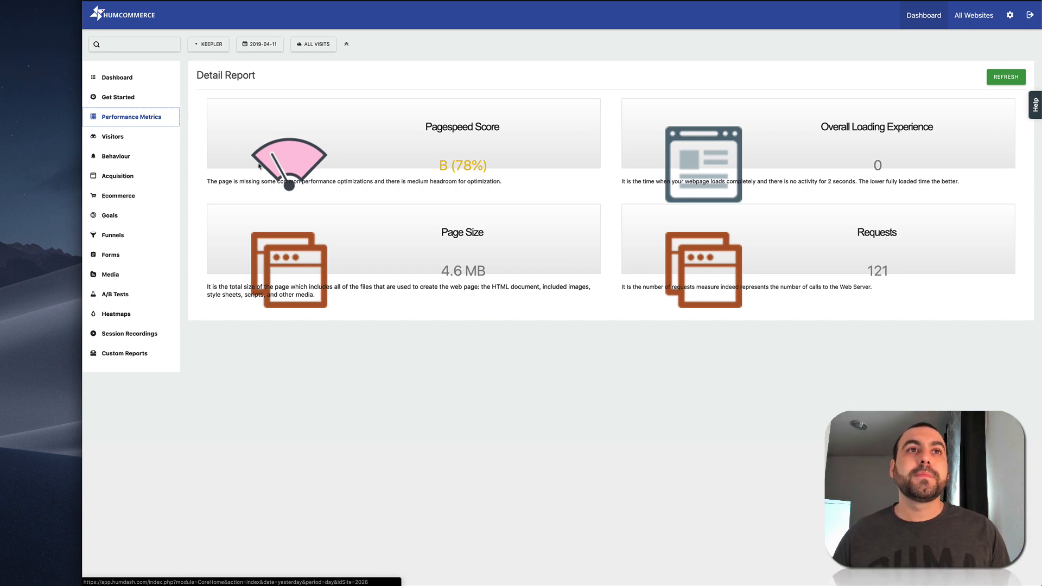
- Show the Visitors Overview report with 20 visits, 19 unique visitors and 70% bounce rate
left_click(111, 137)
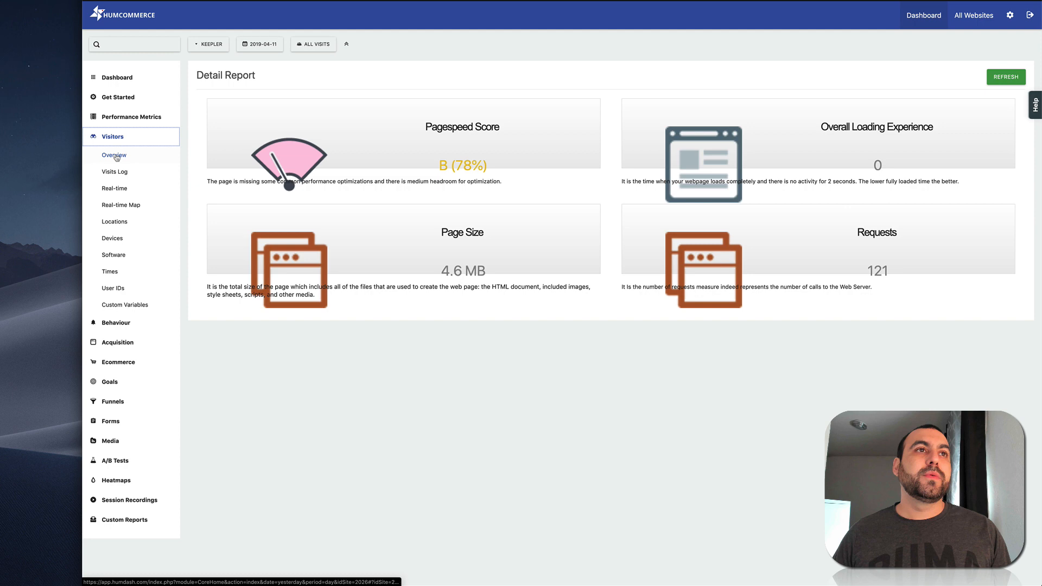
left_click(113, 155)
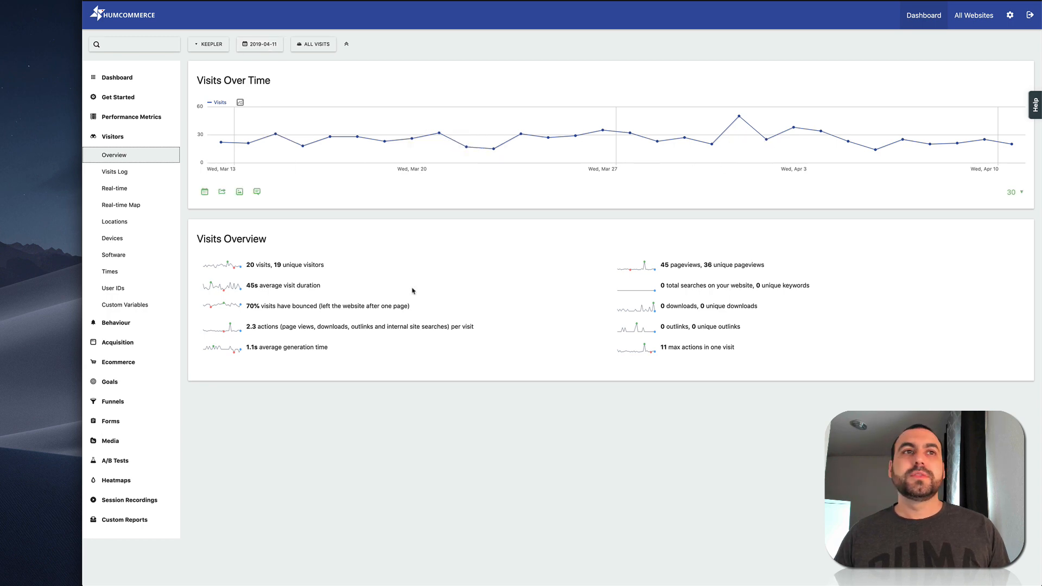
mouse_move(117, 361)
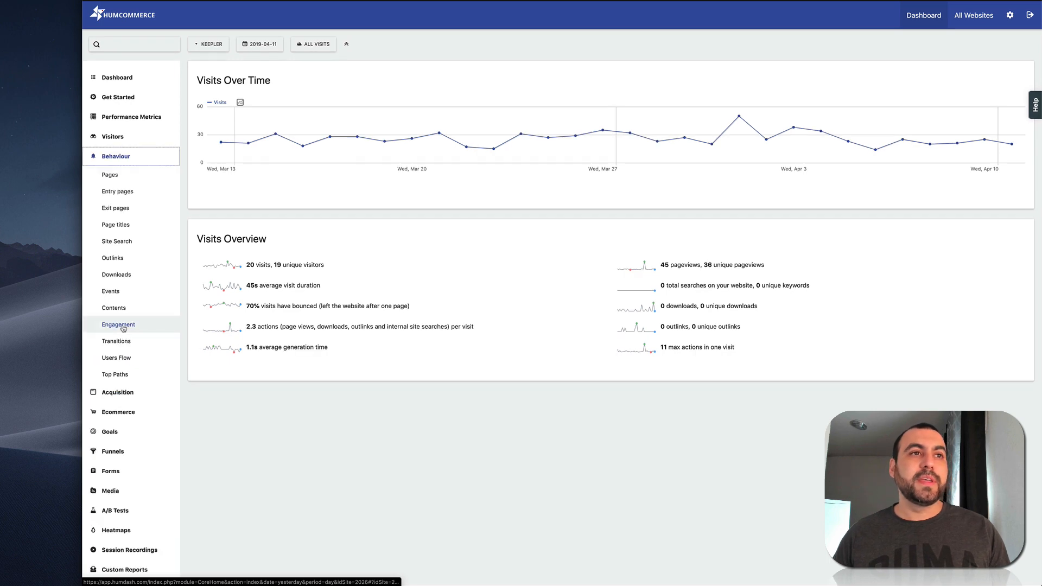
- View the Behaviour Pages report, then the Ecommerce Overview with 0 orders and MX$0 revenue
left_click(110, 175)
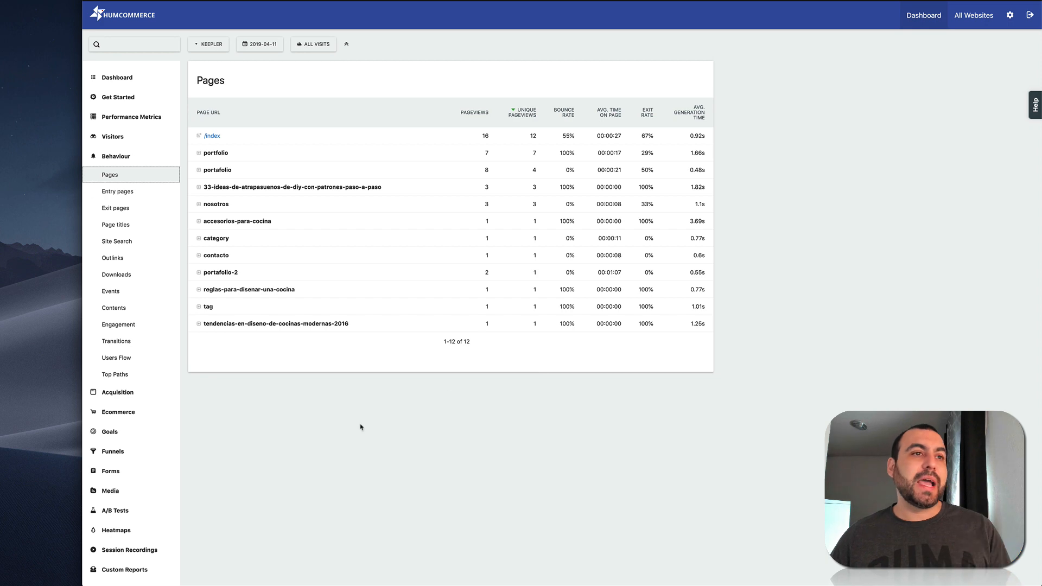
left_click(117, 392)
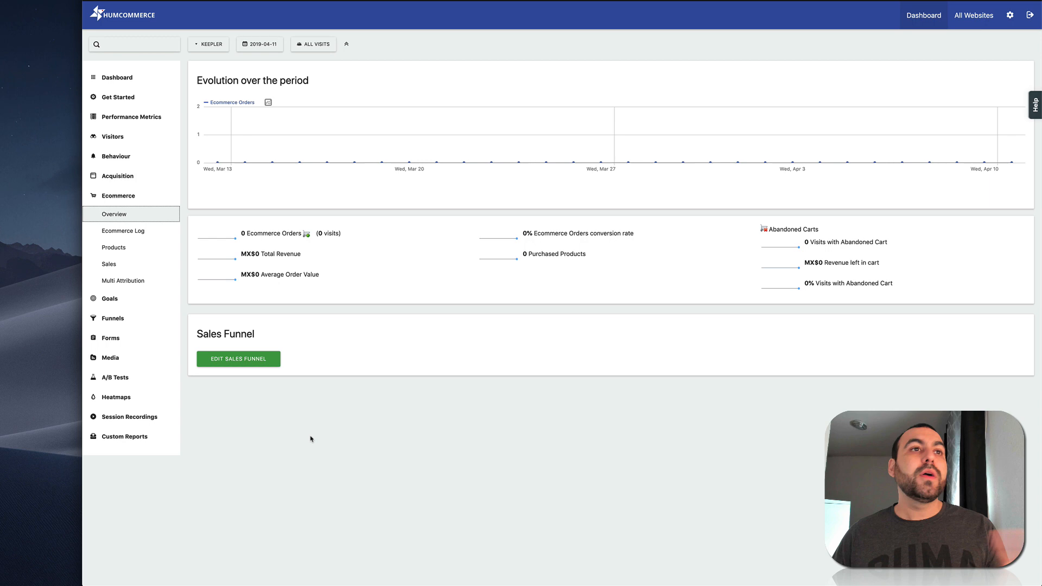
- View the Funnels, Forms and Media overview reports in turn from the sidebar
left_click(109, 215)
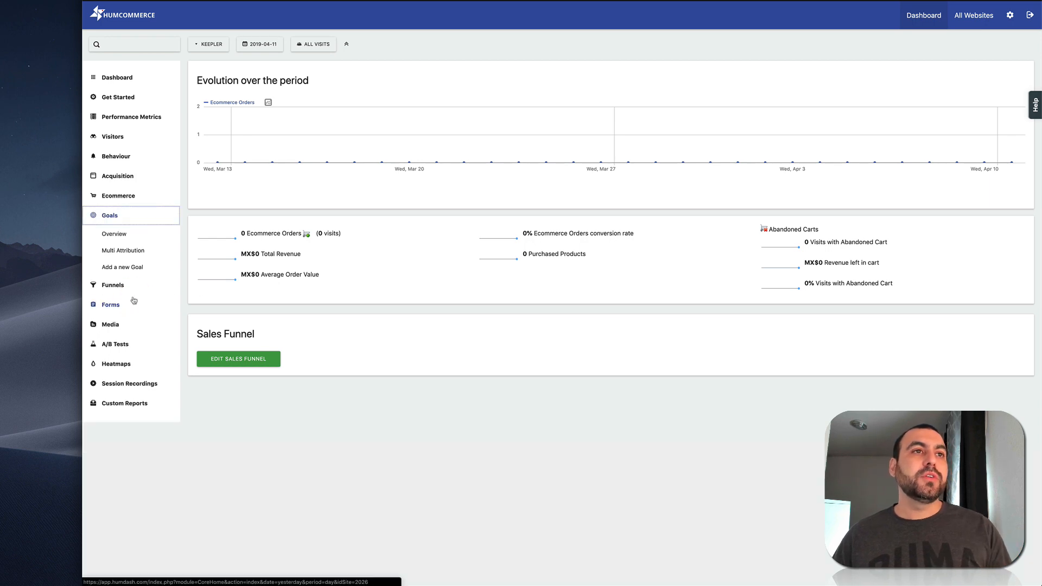
left_click(114, 233)
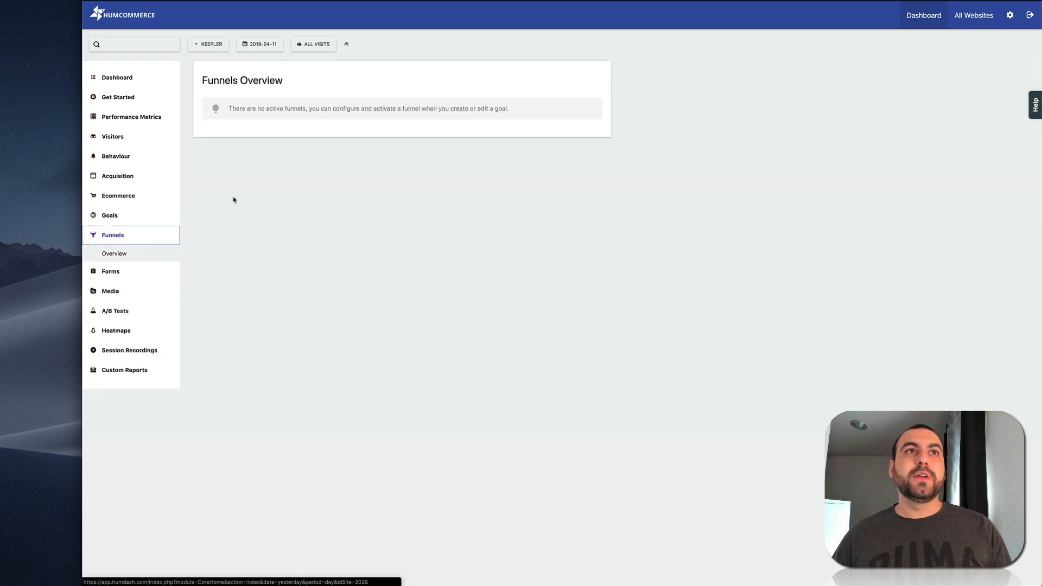
left_click(111, 254)
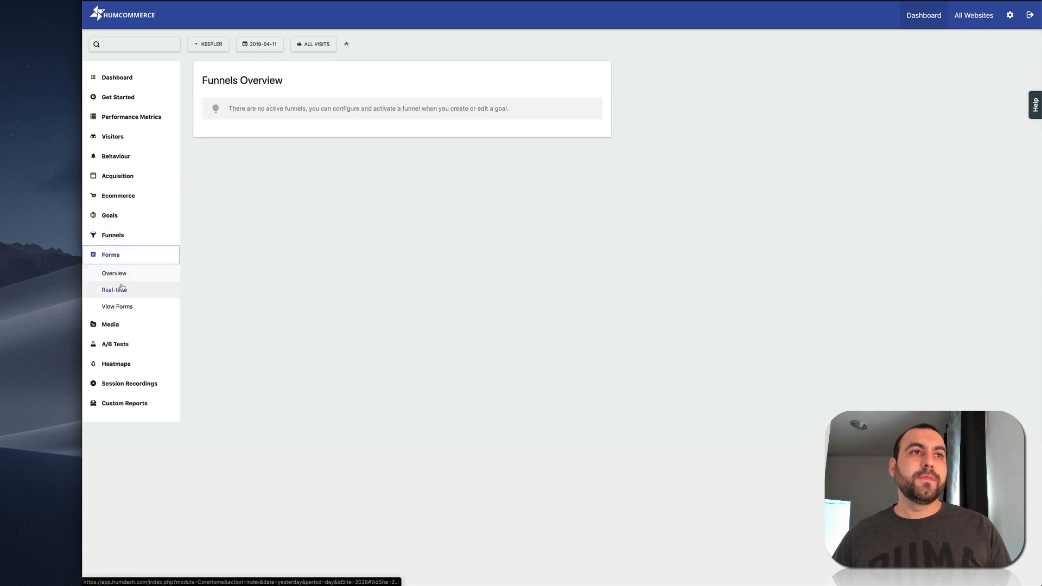
left_click(114, 274)
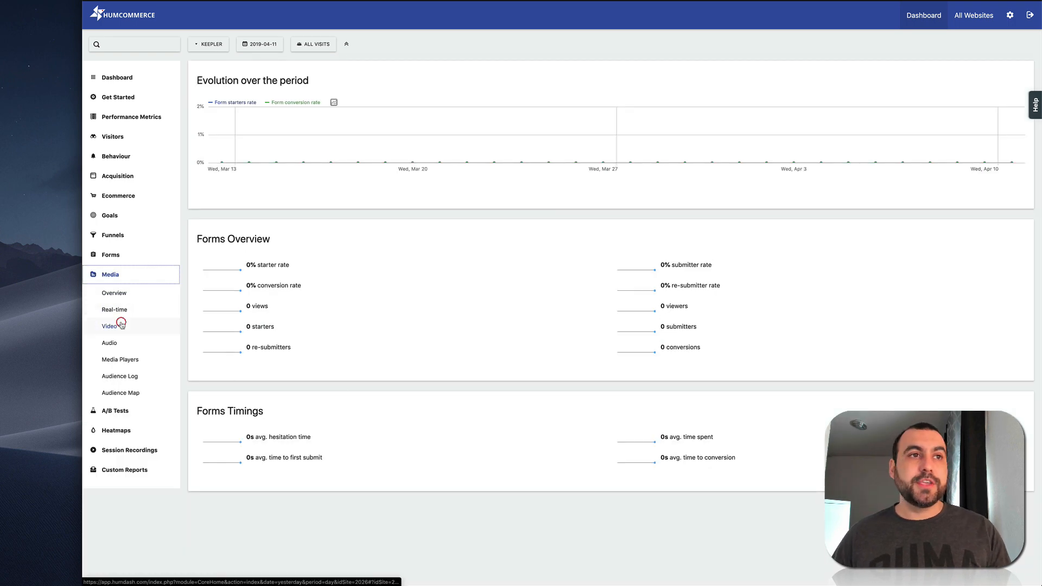
left_click(114, 293)
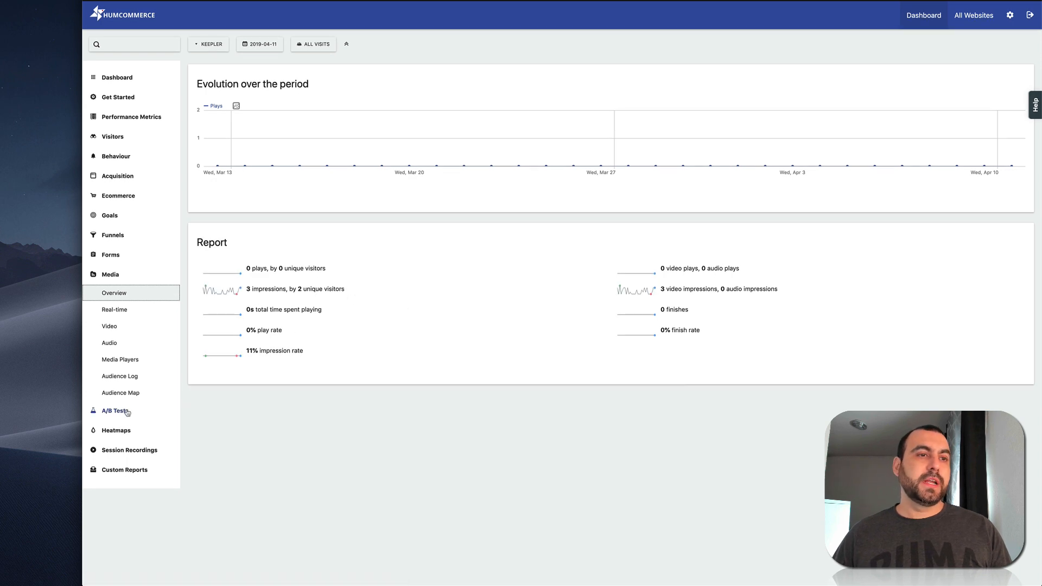
left_click(114, 410)
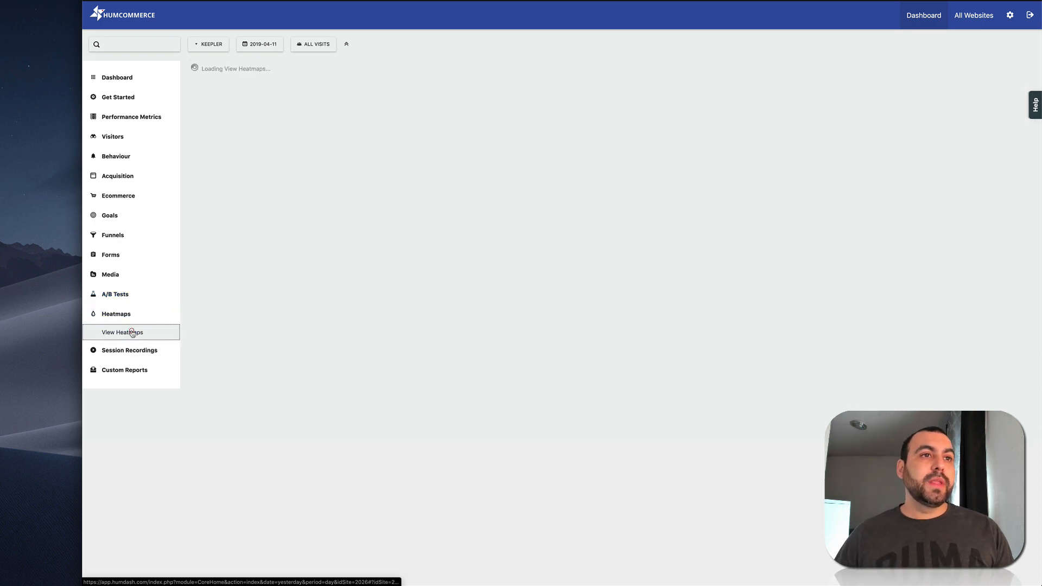
- Show the heatmaps list with the active keepler heatmap and its 1000 sample limit
left_click(123, 332)
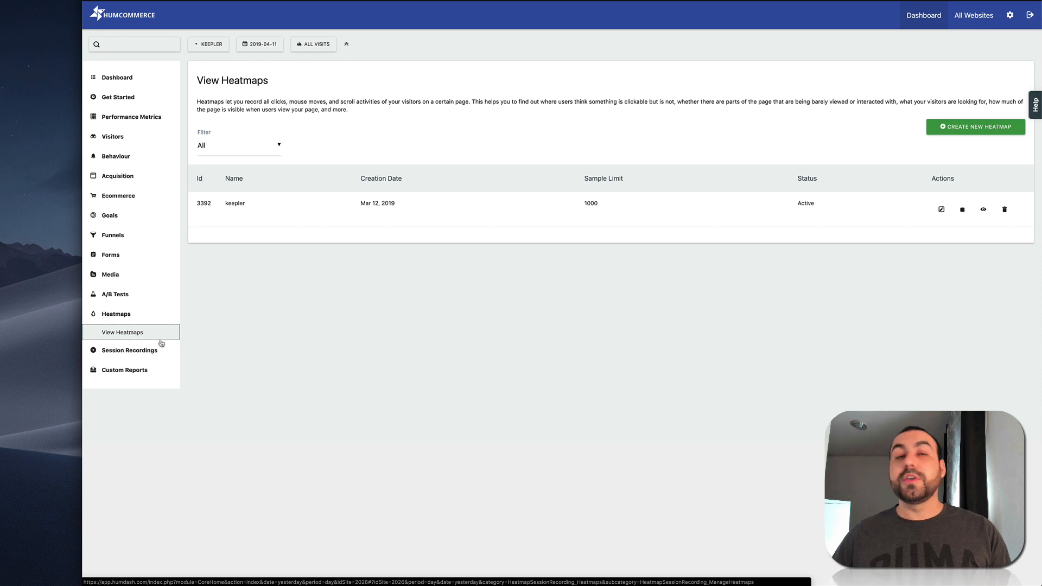
mouse_move(905, 171)
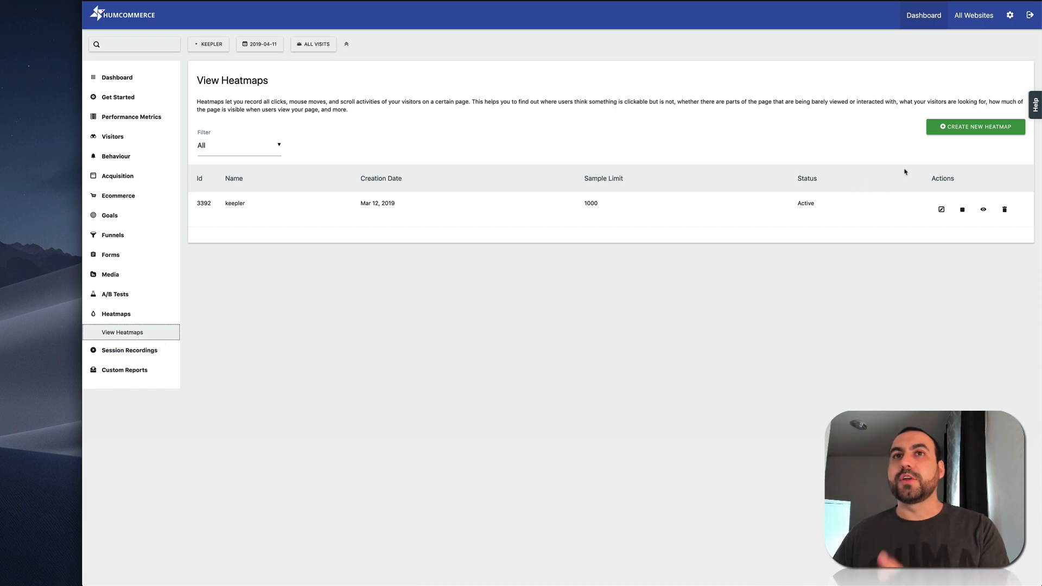
double_click(590, 203)
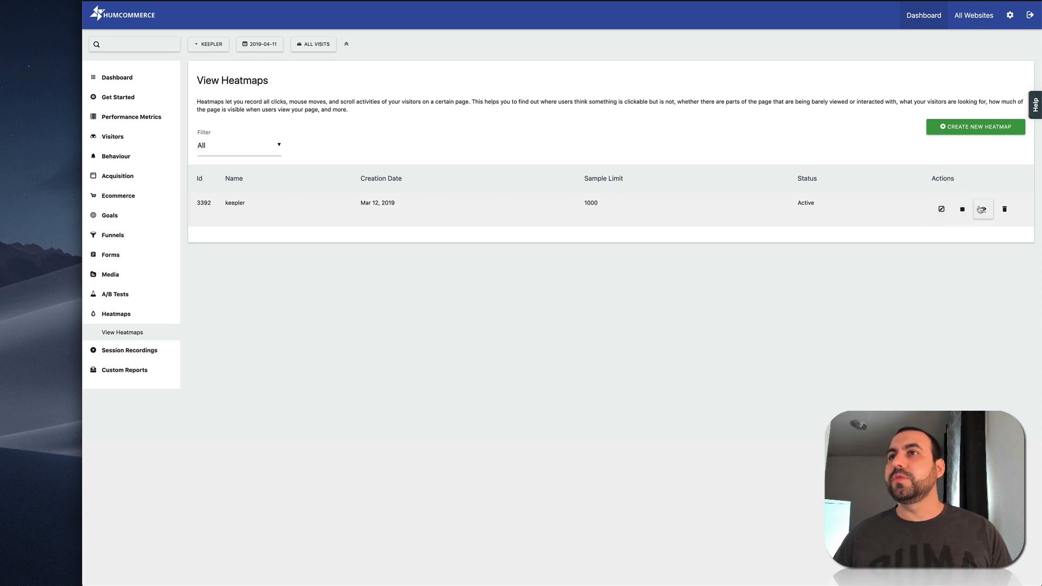
- View the keepler click heatmap over the Keepler Kitchen home page and scroll through it
left_click(984, 209)
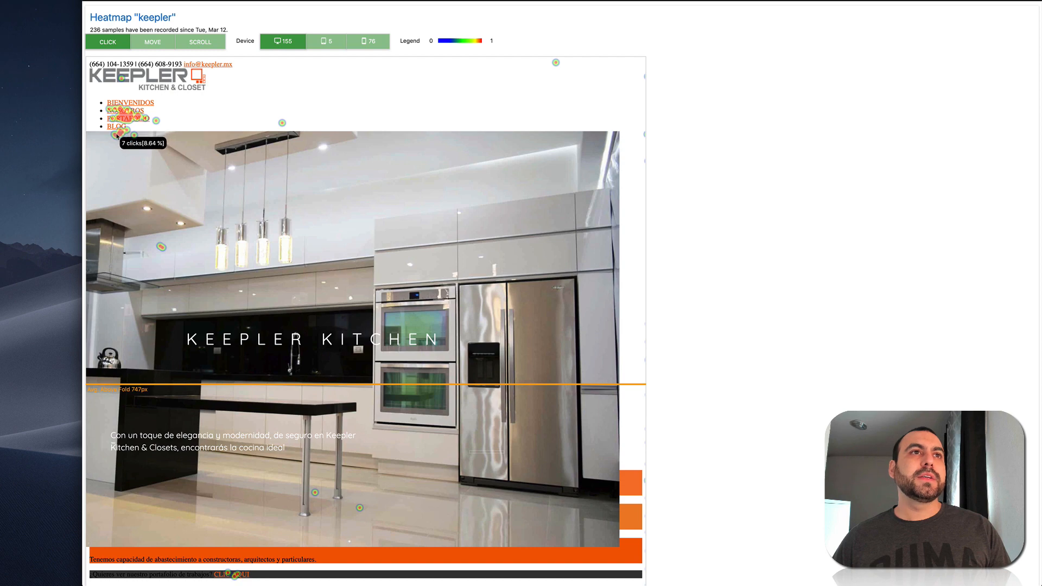
scroll("down", 3)
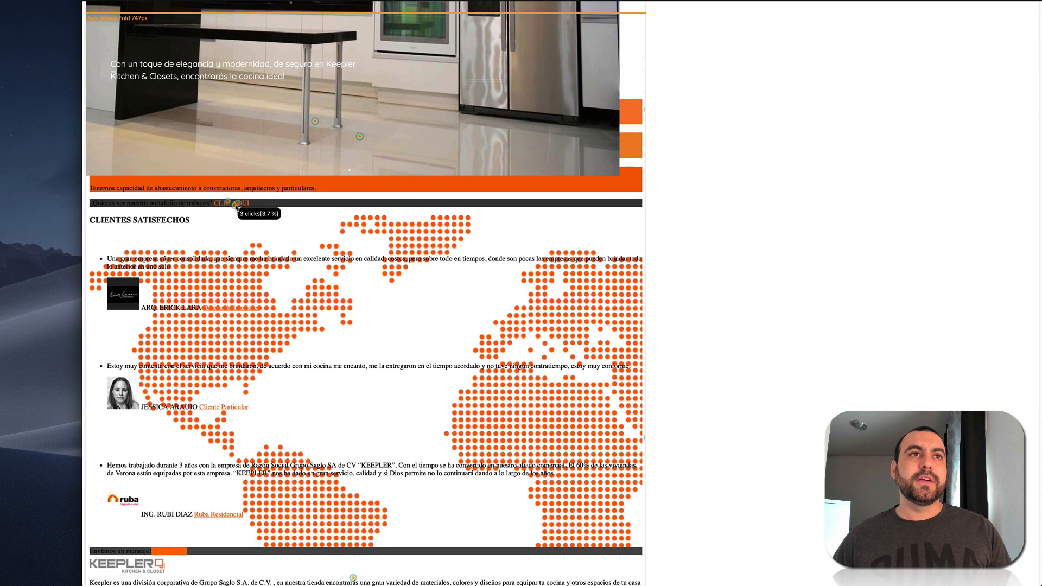
scroll("down", 3)
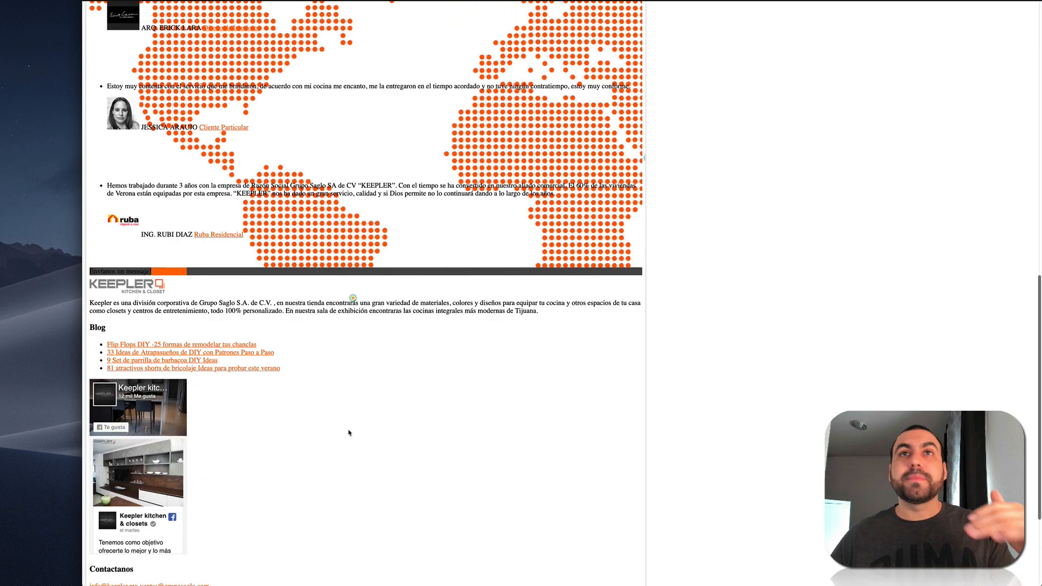
scroll("up", 3)
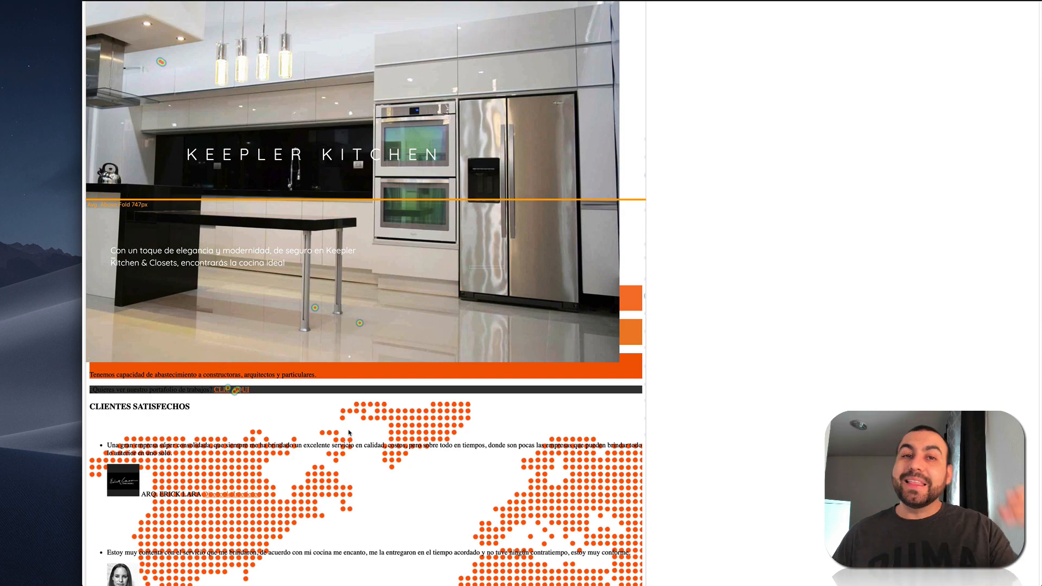
scroll("down", 3)
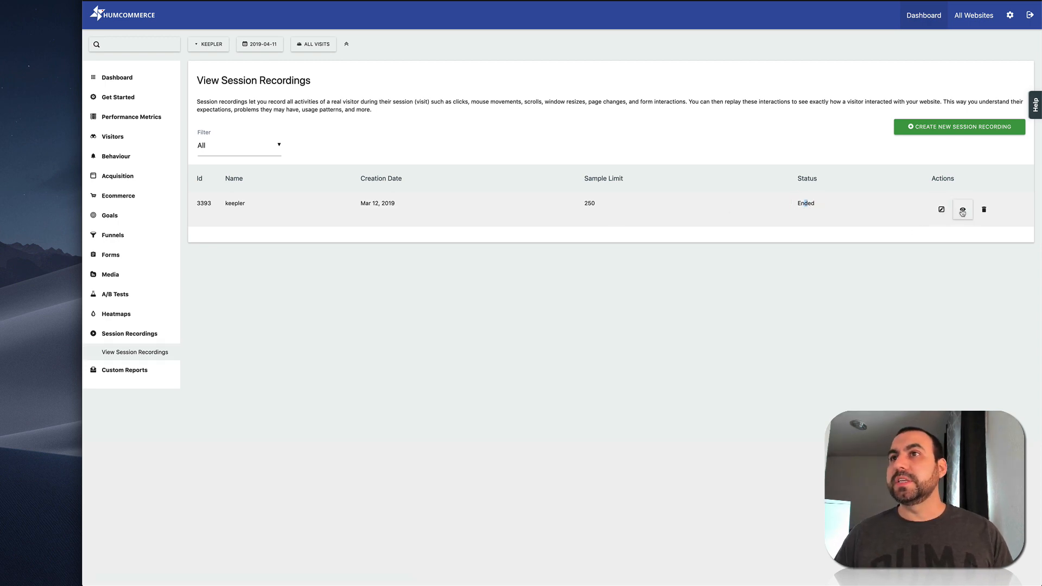
- List keepler's recorded sessions and replay the Mar 15 visitor session
left_click(963, 209)
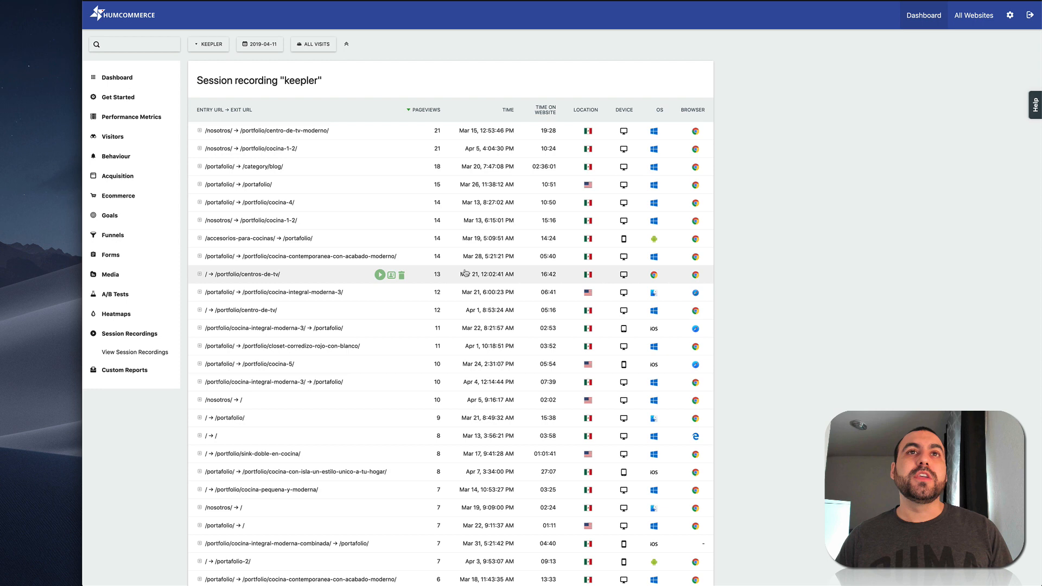
mouse_move(437, 130)
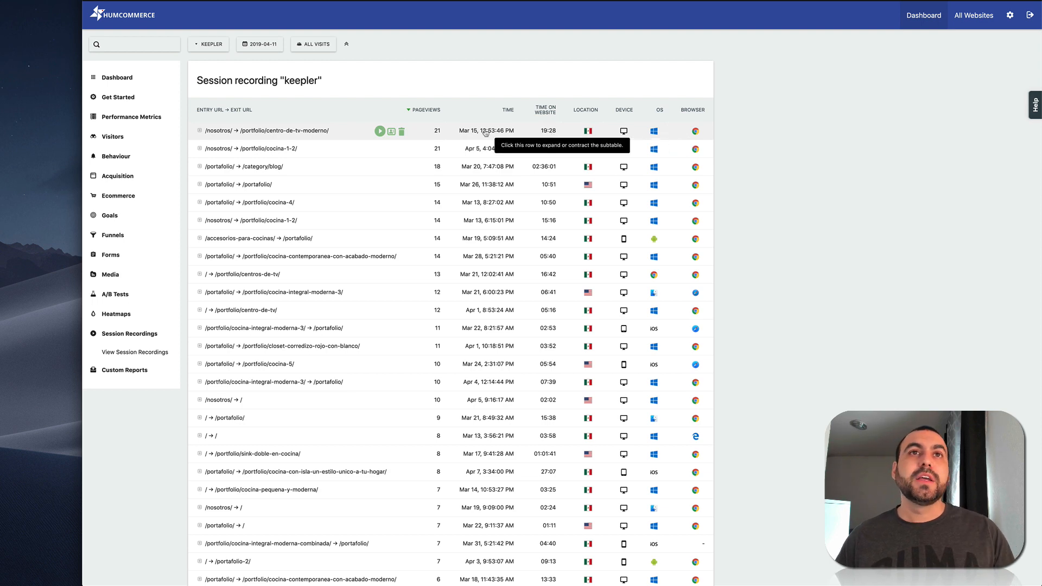
left_click(380, 131)
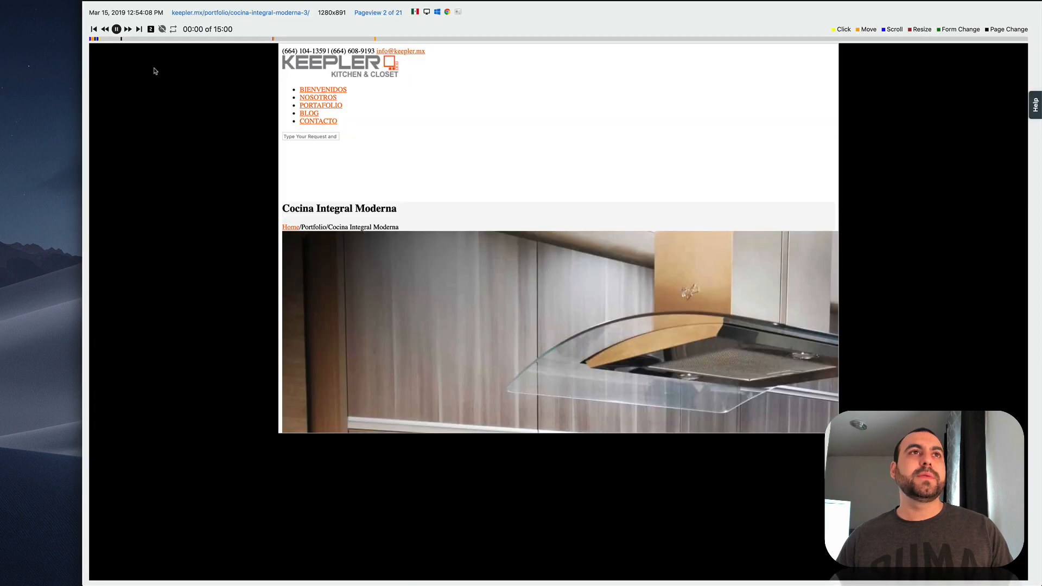
- Watch the Mar 15 keepler replay, then return to the session recordings list
scroll("down", 3)
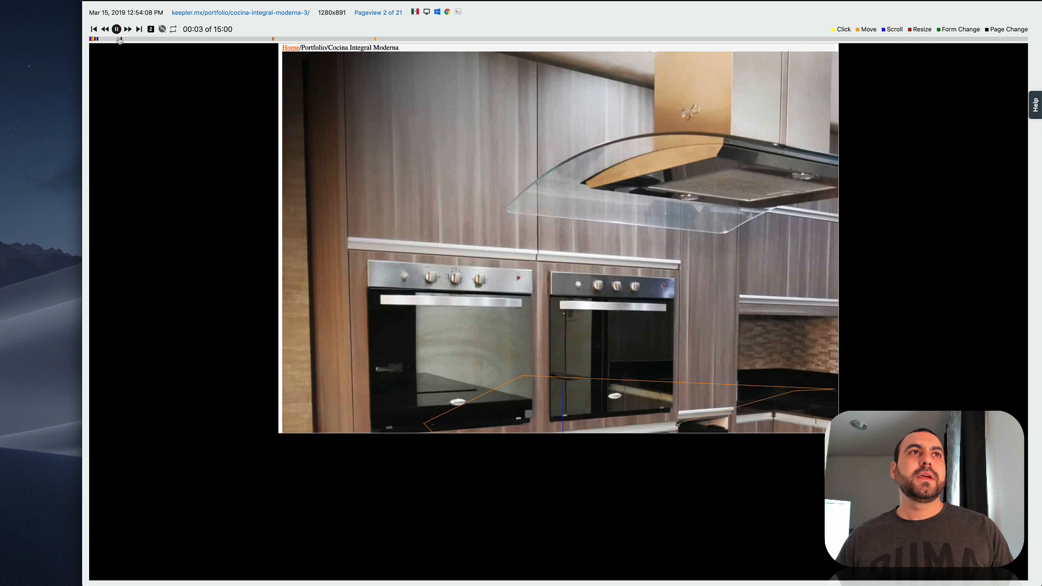
scroll("down", 3)
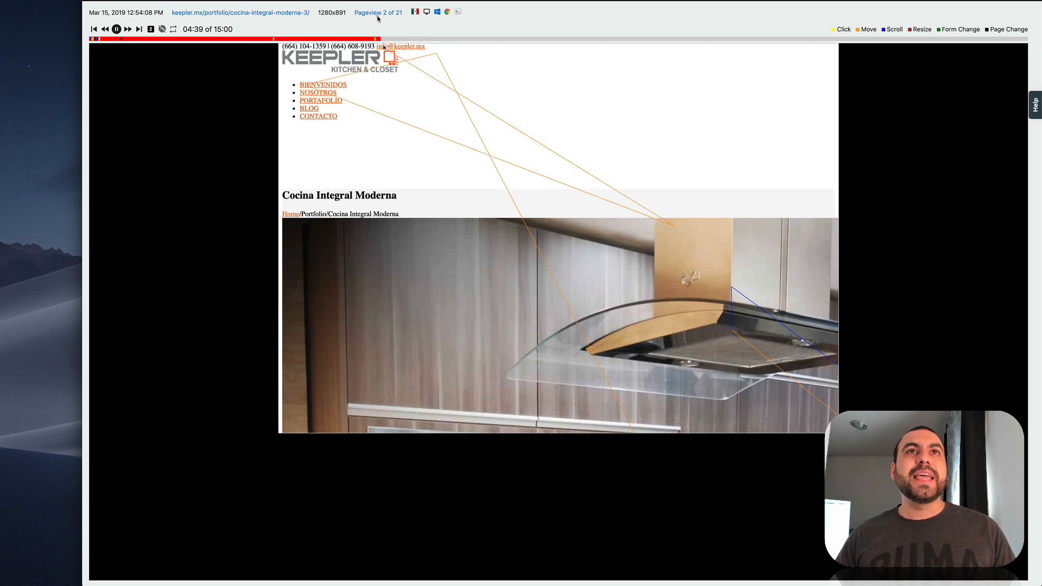
left_click(378, 12)
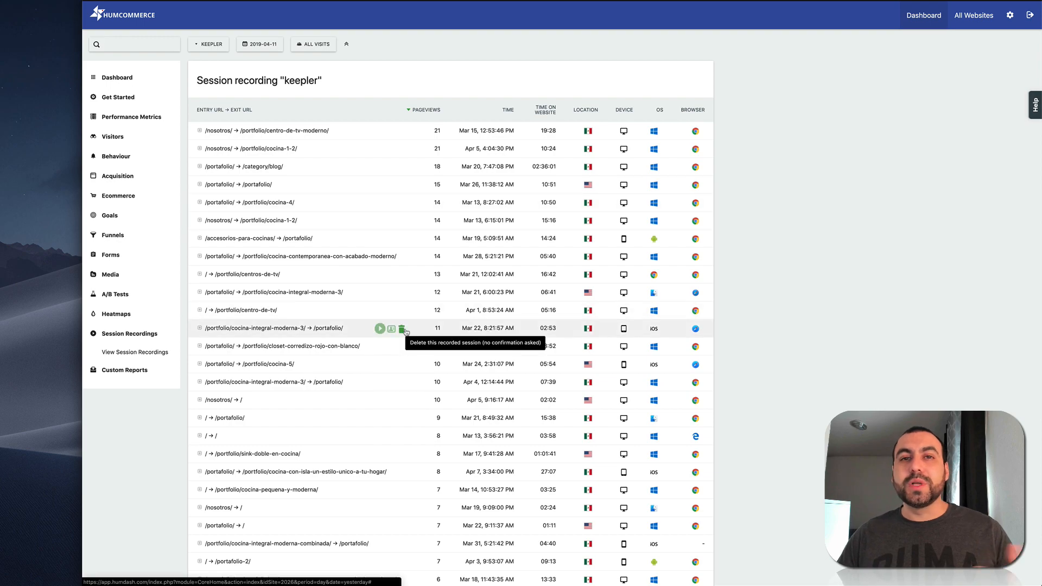
- Scroll down the keepler session recordings list to the mid-March 3-pageview visits
scroll("down", 3)
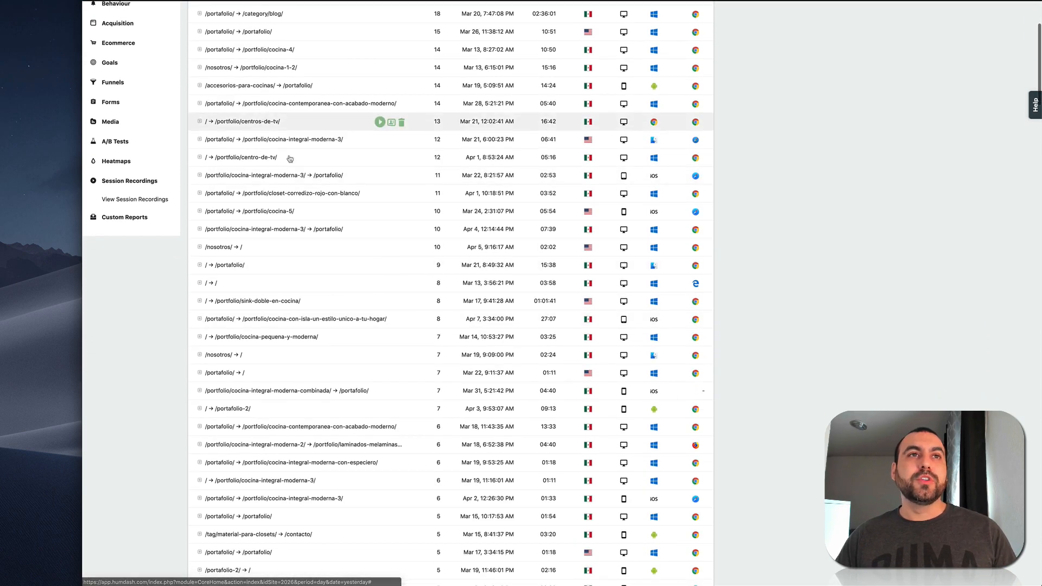
scroll("down", 3)
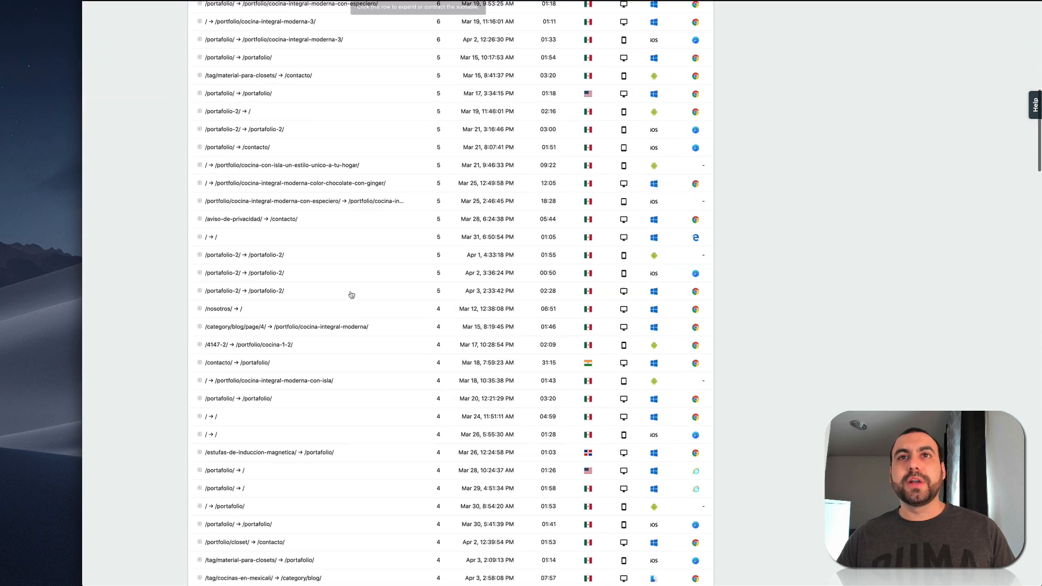
scroll("down", 3)
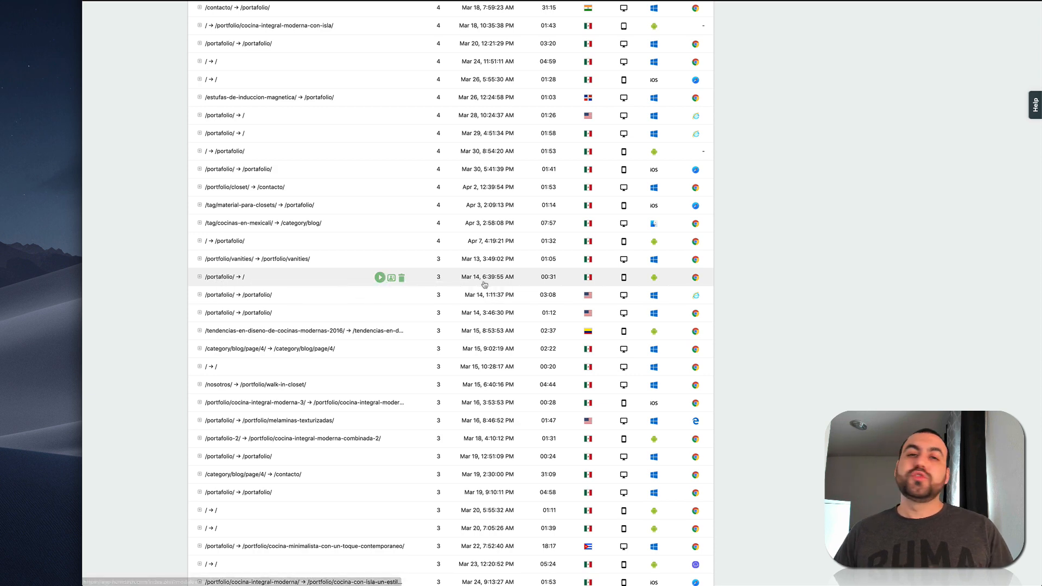
mouse_move(484, 284)
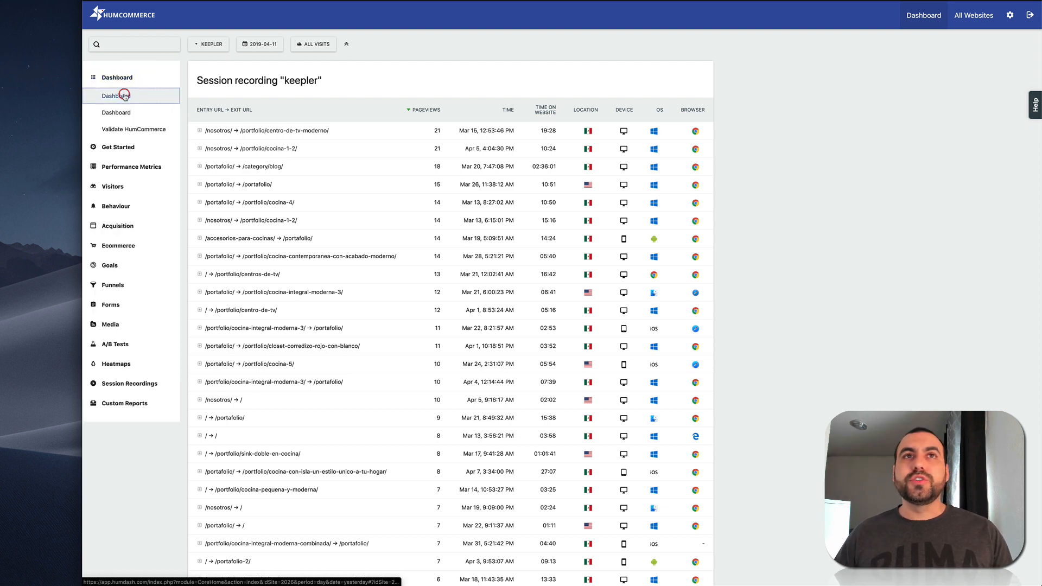
- Go from the Dashboard to the All Websites view, then into the administration settings via the gear icon
left_click(117, 96)
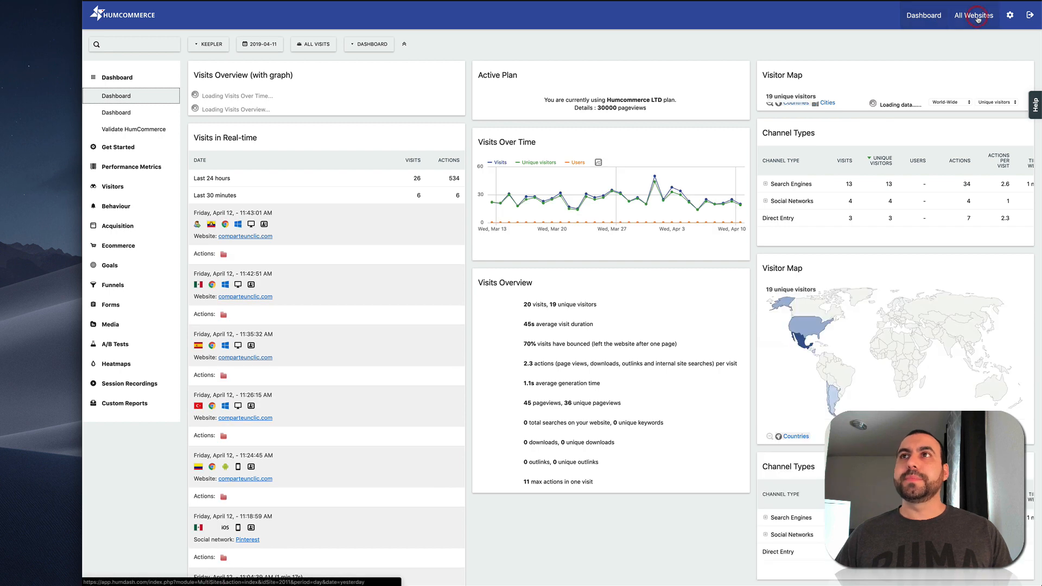
left_click(973, 15)
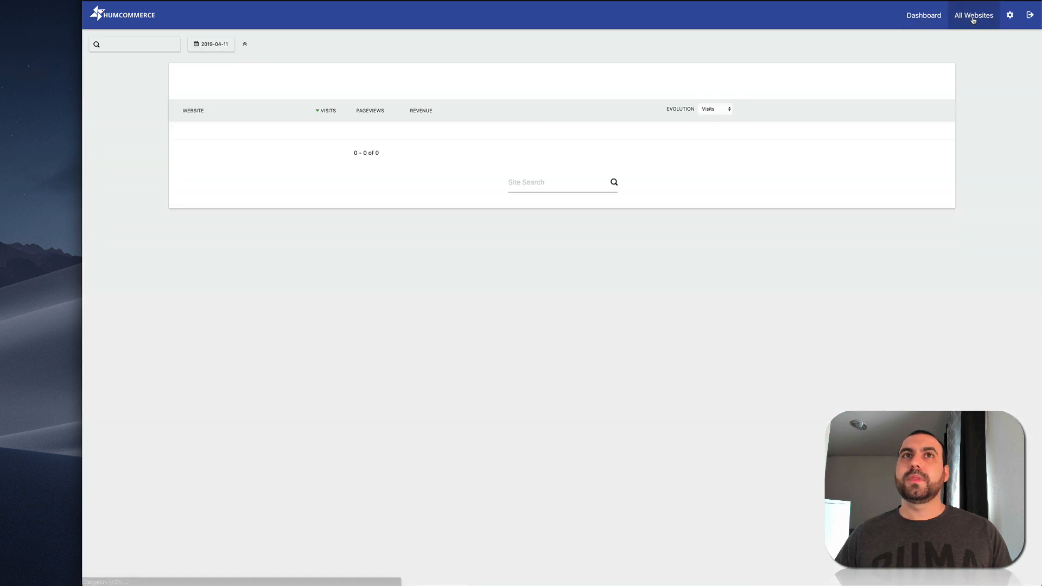
left_click(972, 14)
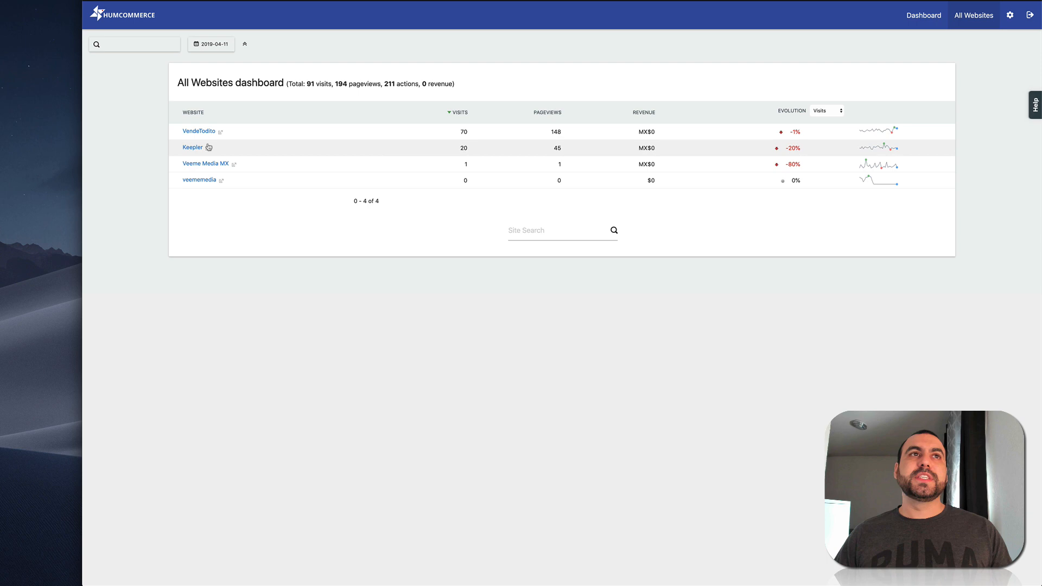
mouse_move(199, 181)
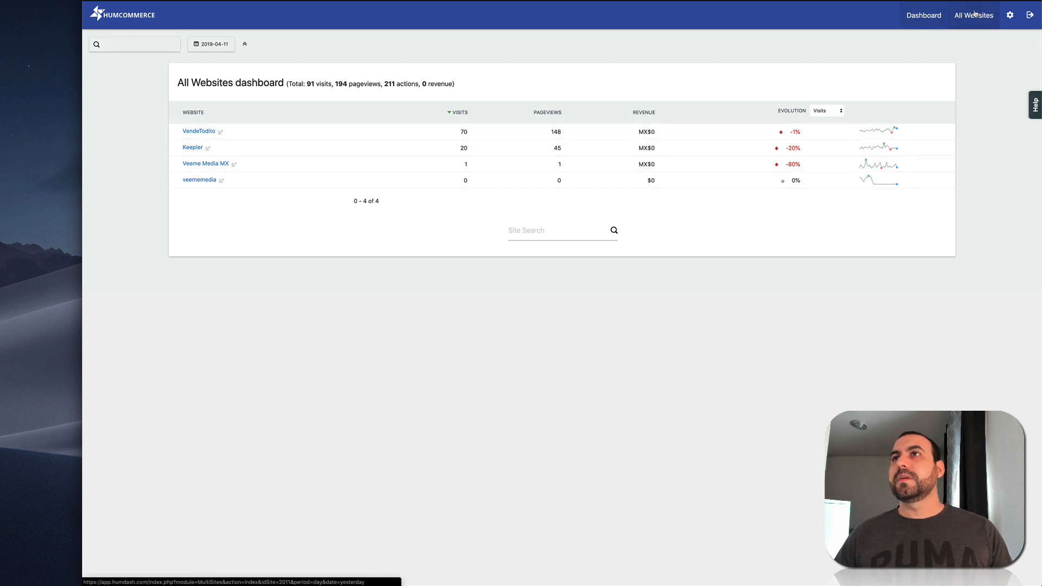
left_click(1008, 14)
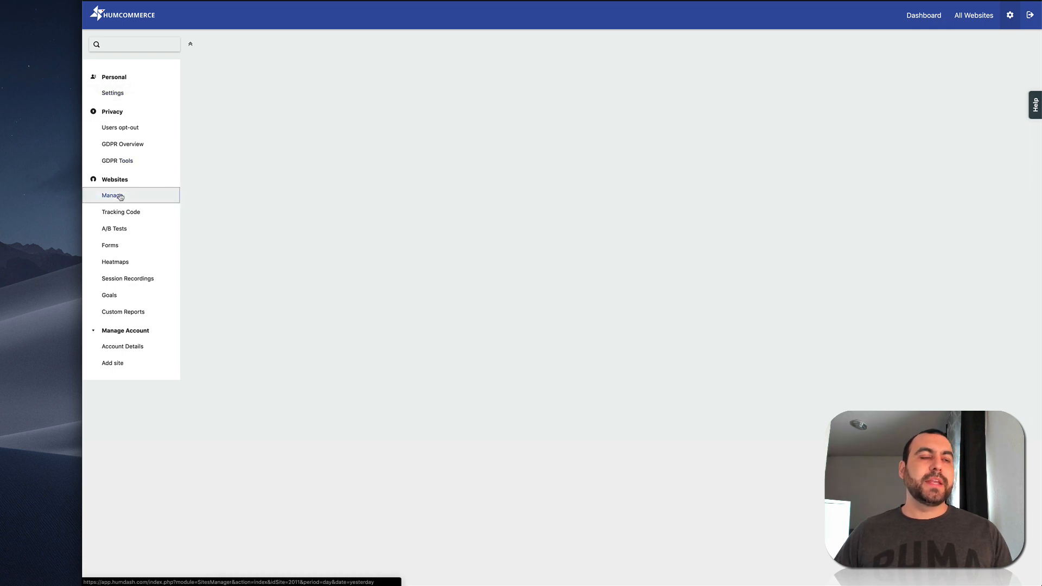
- Show the Manage Measurables list of the four tracked websites from Websites > Manage
left_click(112, 195)
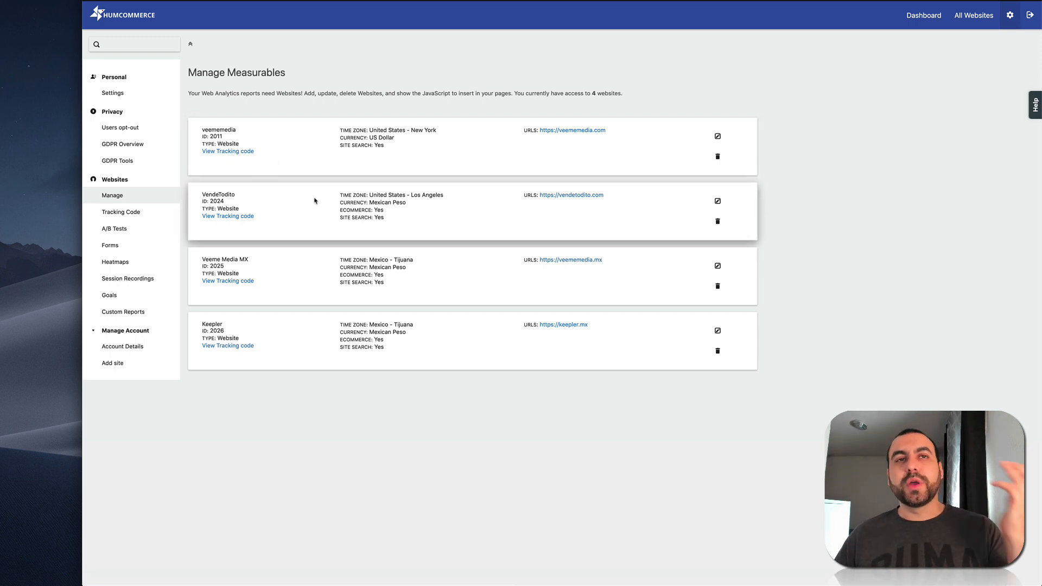
mouse_move(314, 201)
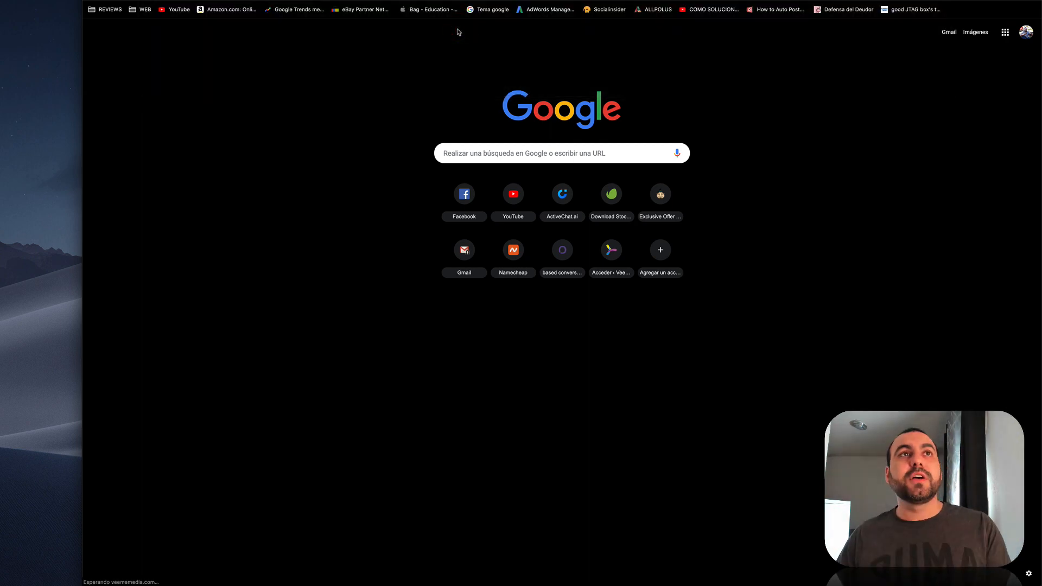
mouse_move(313, 152)
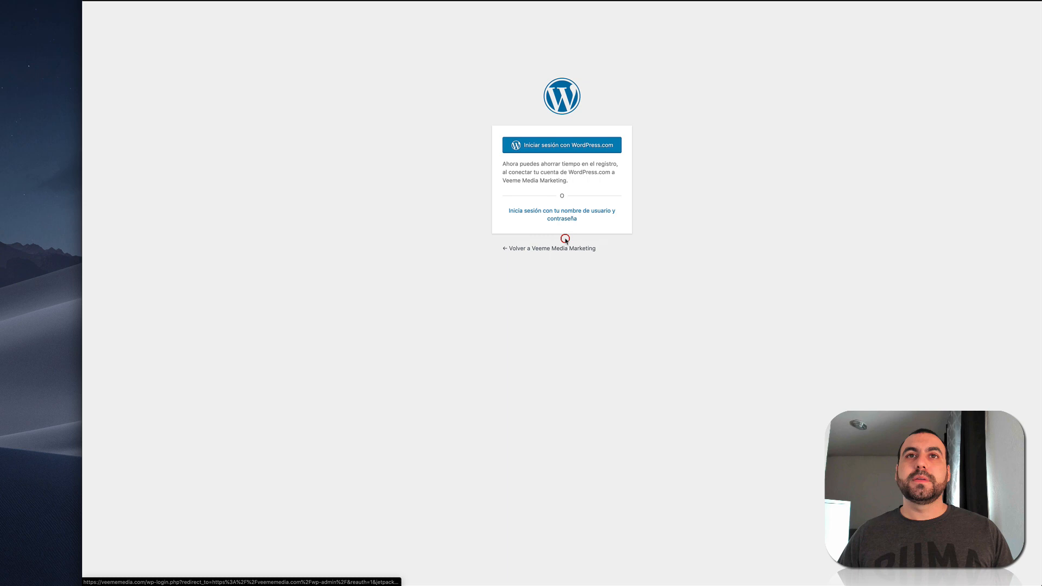
- Sign in to the site's wp-admin using the username-and-password form and Acceder
left_click(562, 215)
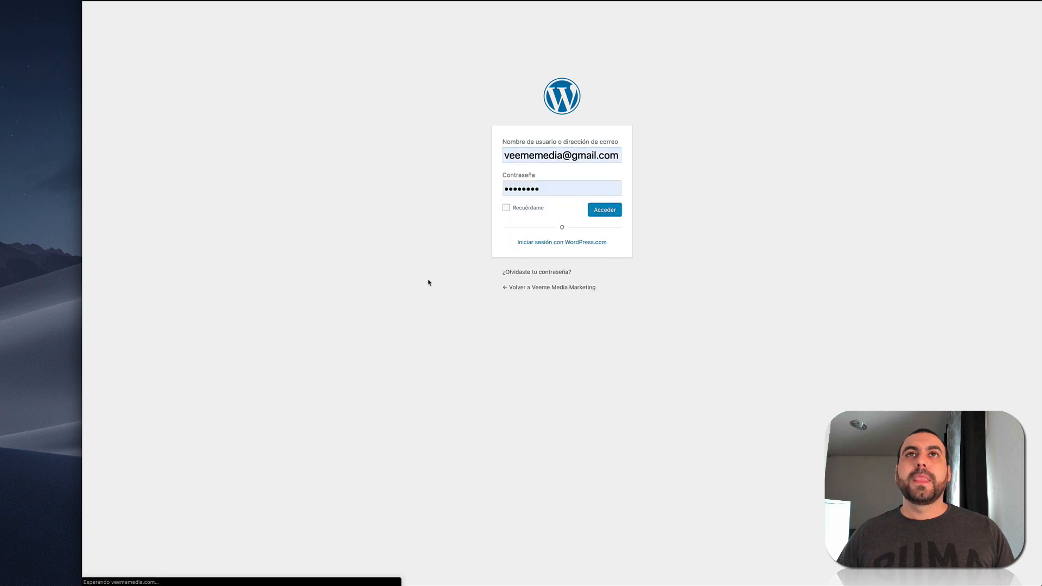
mouse_move(377, 329)
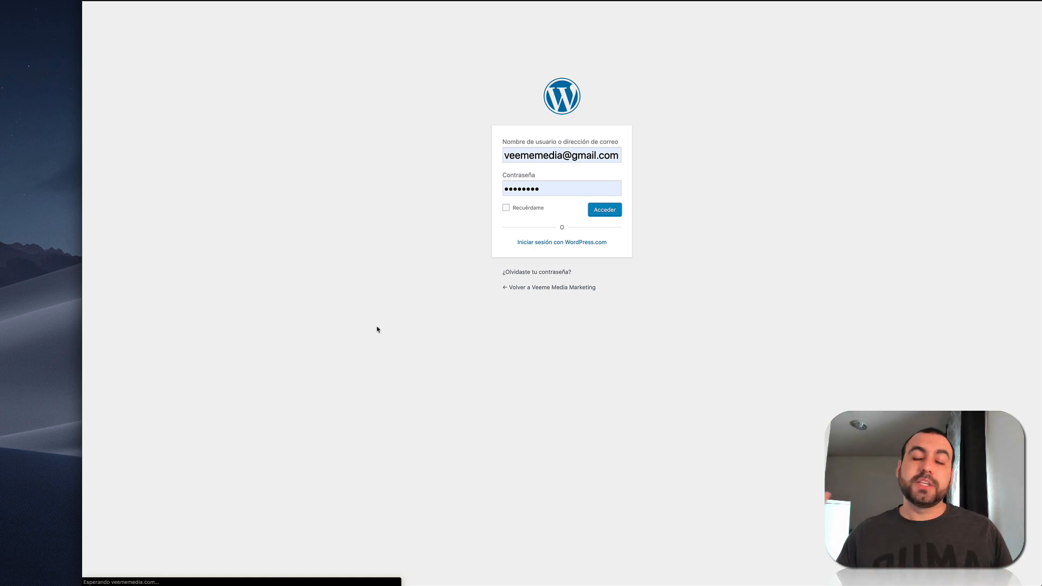
left_click(604, 209)
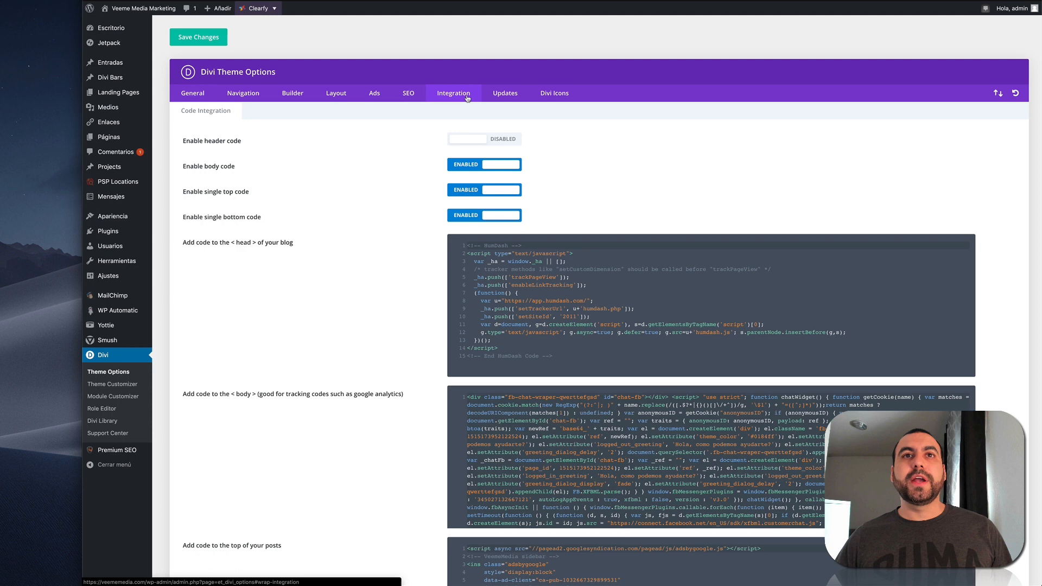
- Scroll the Divi Integration code fields to reveal the Humdash tracking script in the head code
scroll("down", 3)
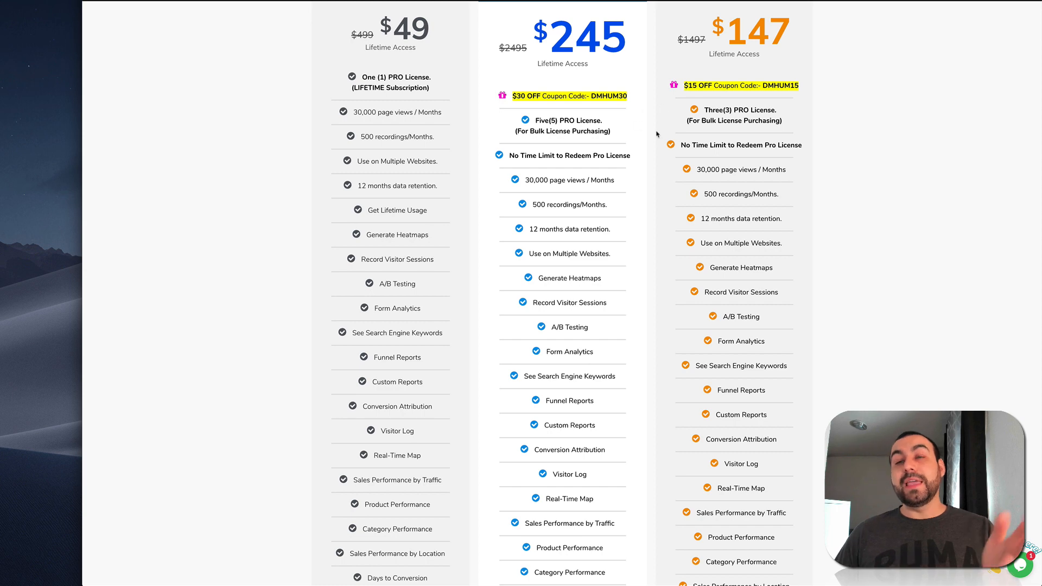
mouse_move(729, 74)
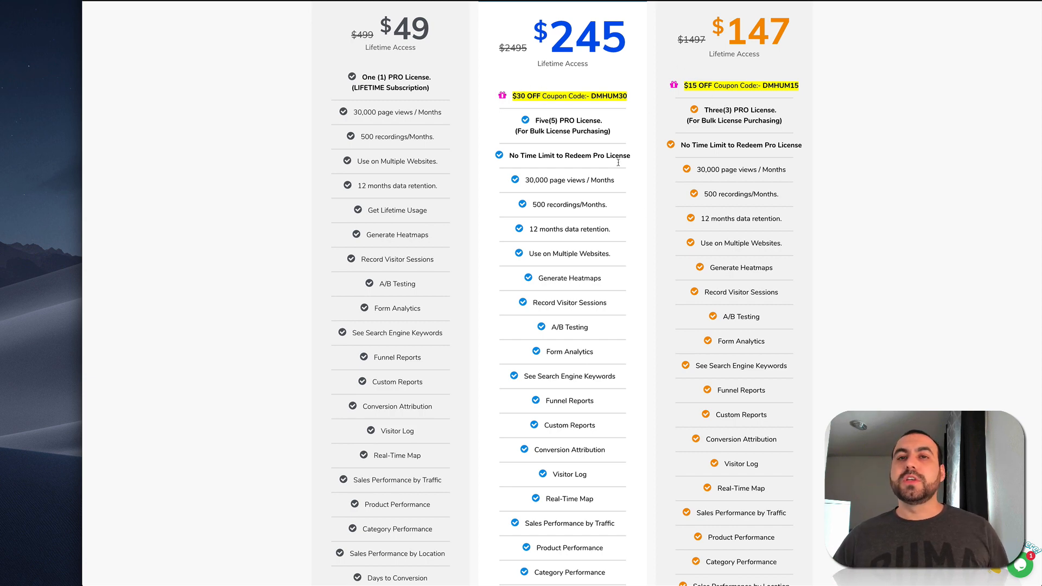
mouse_move(645, 223)
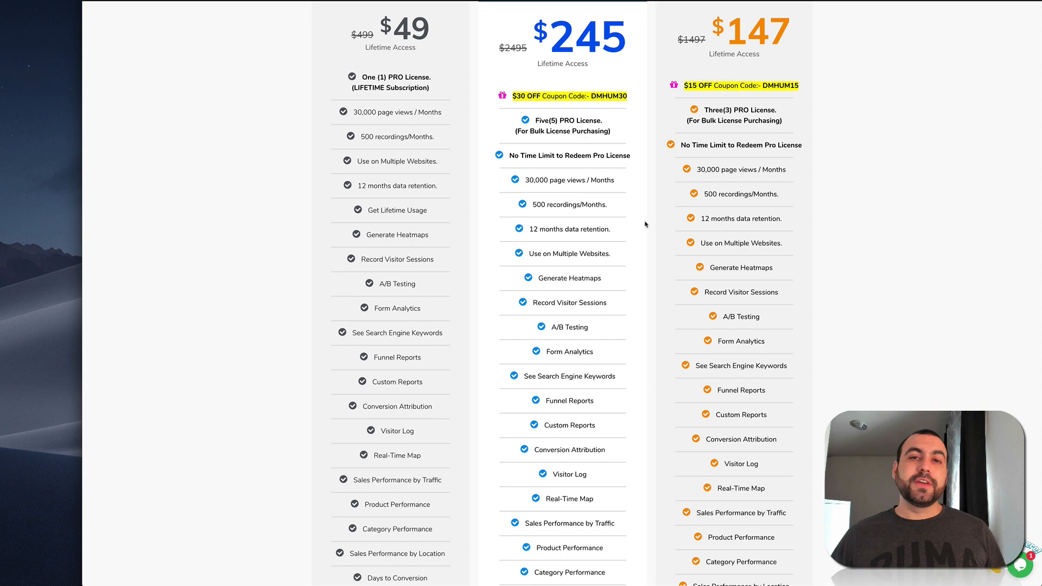